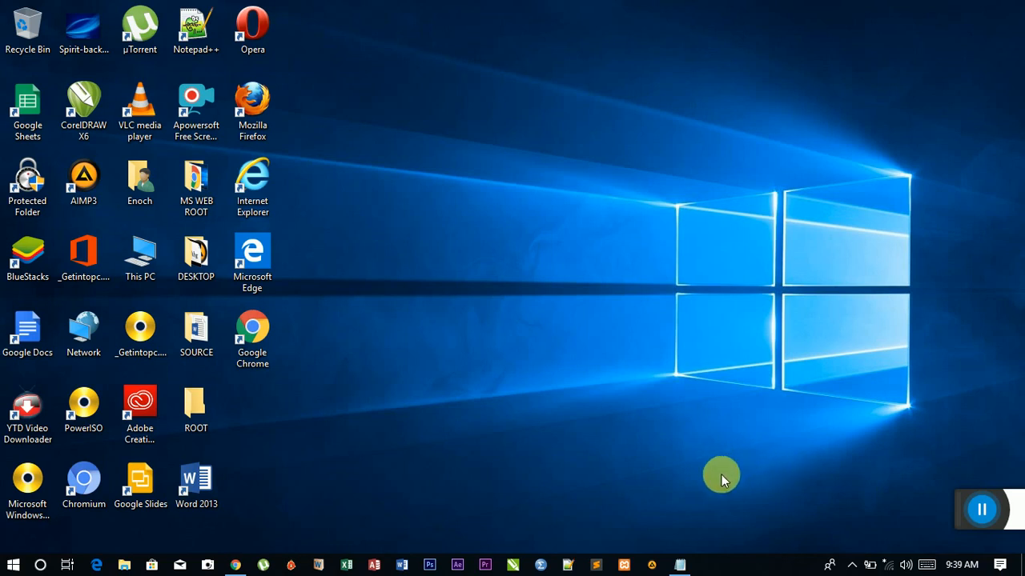
pyautogui.moveTo(669, 554)
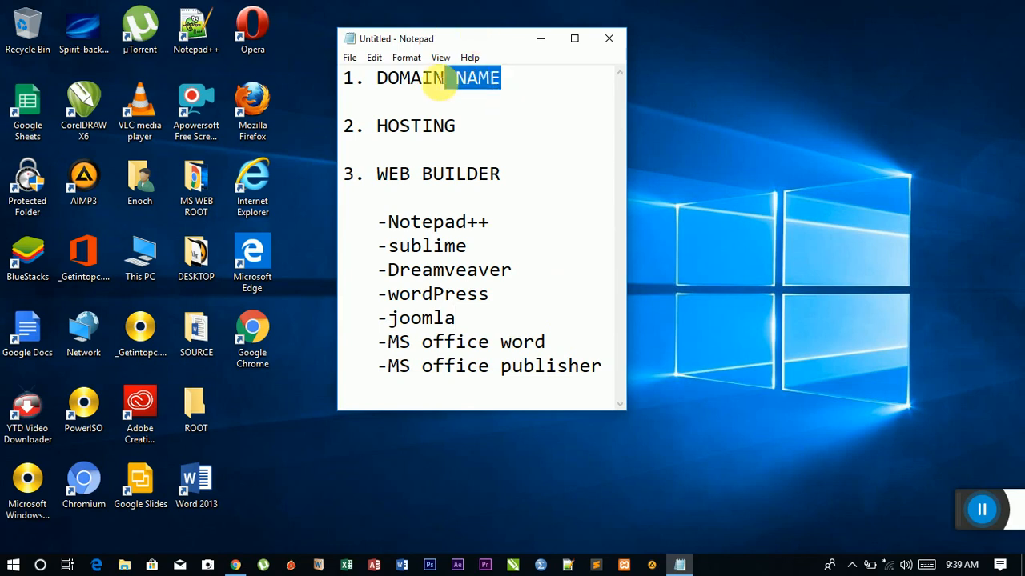
# Highlight the HOSTING and WEB BUILDER words in the Notepad website checklist
pyautogui.doubleClick(416, 125)
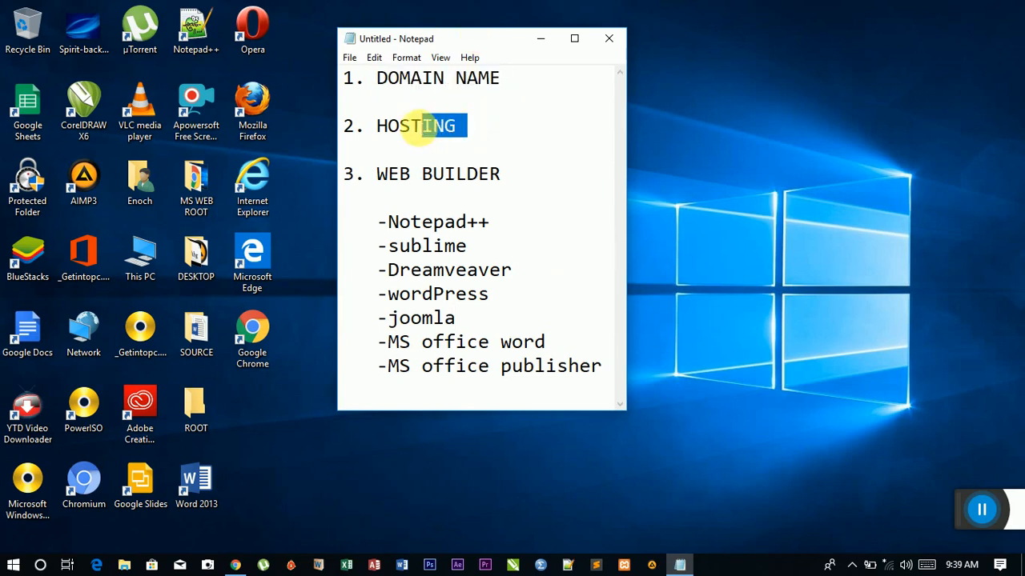
pyautogui.doubleClick(461, 173)
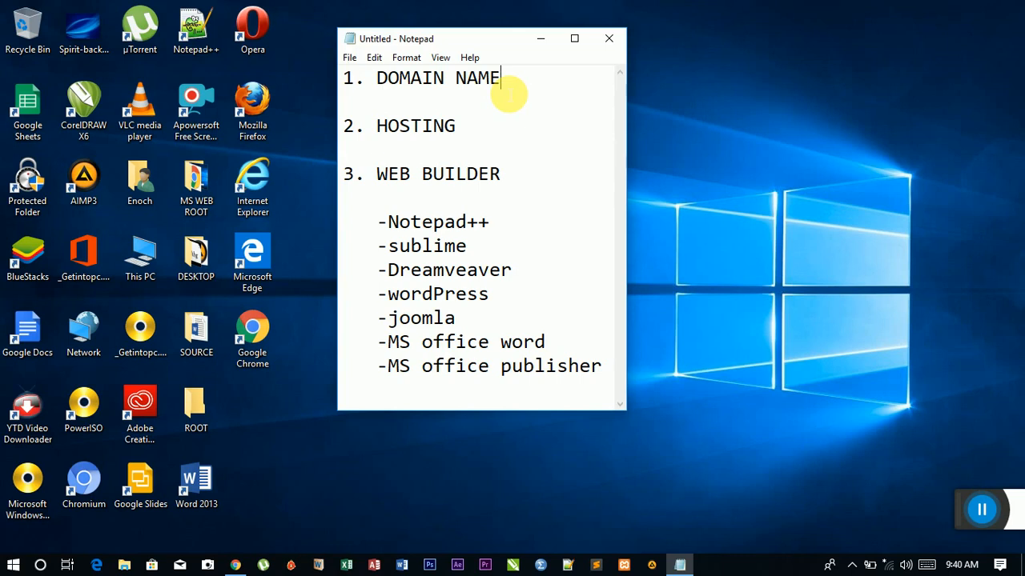
pyautogui.moveTo(493, 122)
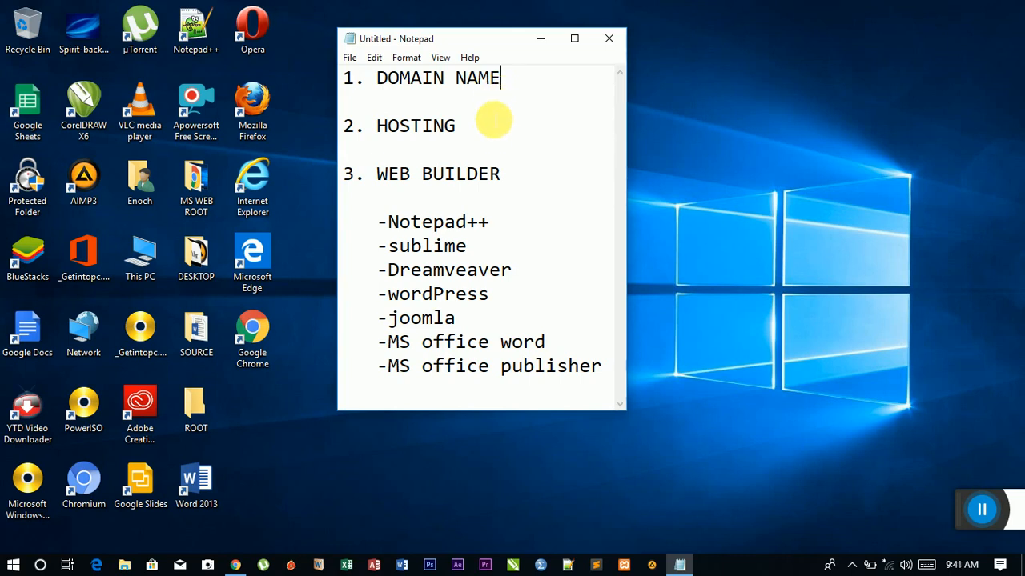
pyautogui.doubleClick(415, 125)
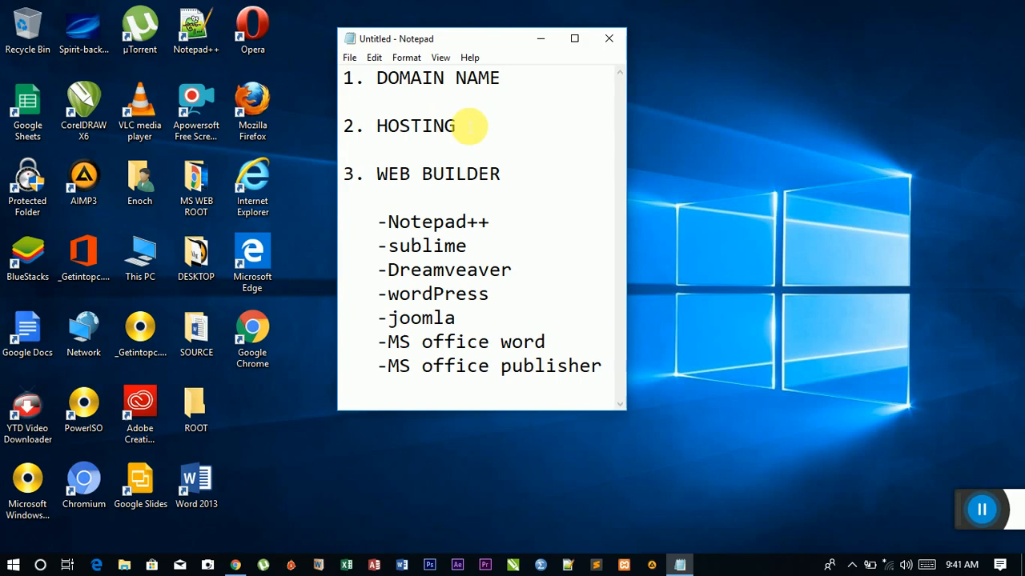
pyautogui.moveTo(461, 120)
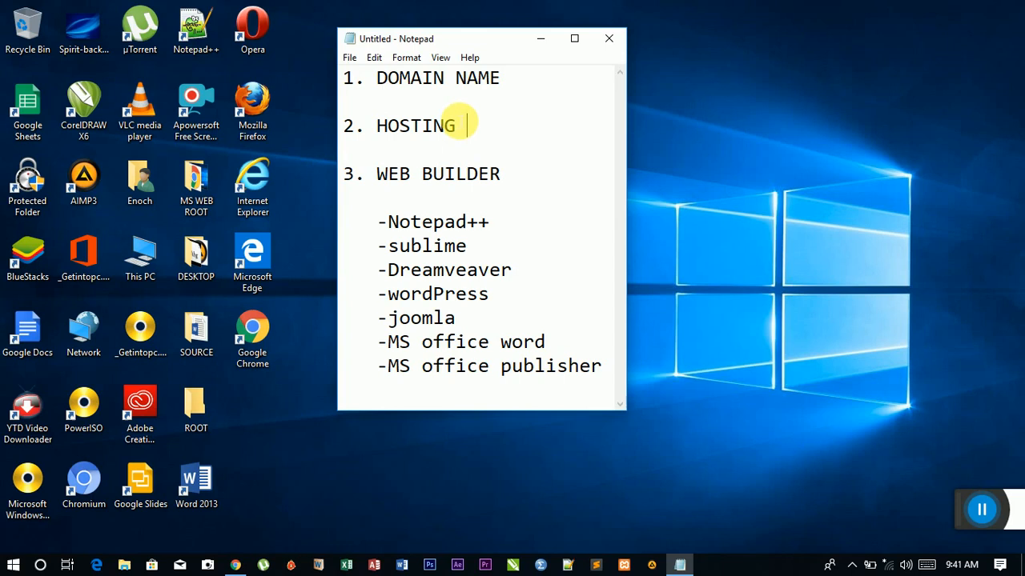
pyautogui.moveTo(461, 144)
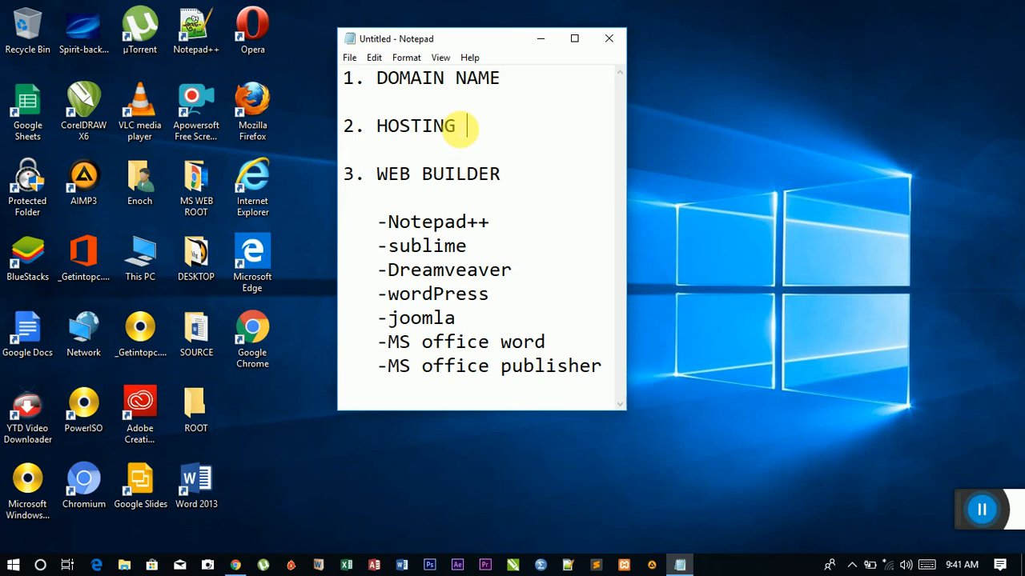
pyautogui.doubleClick(415, 125)
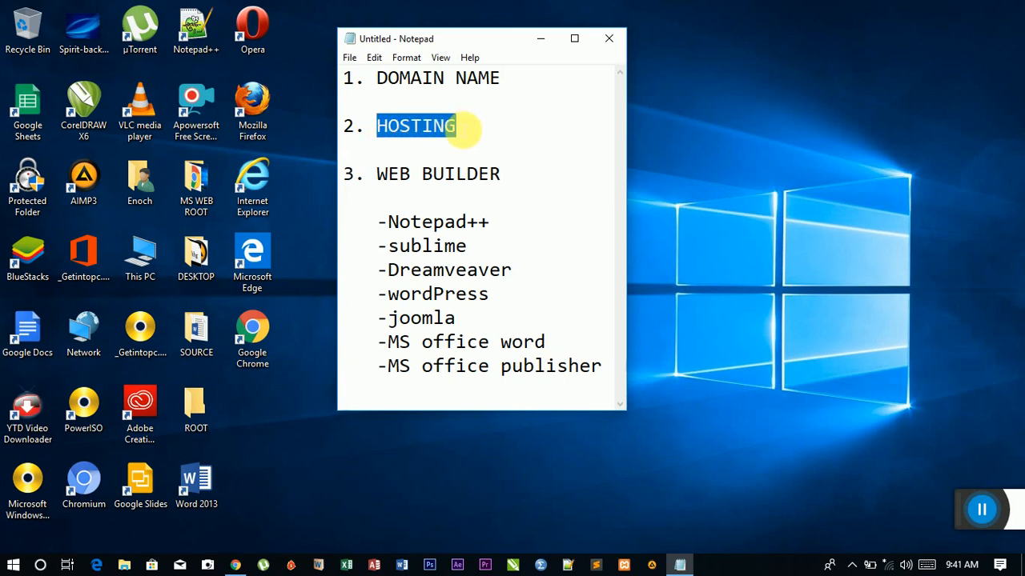
pyautogui.click(500, 77)
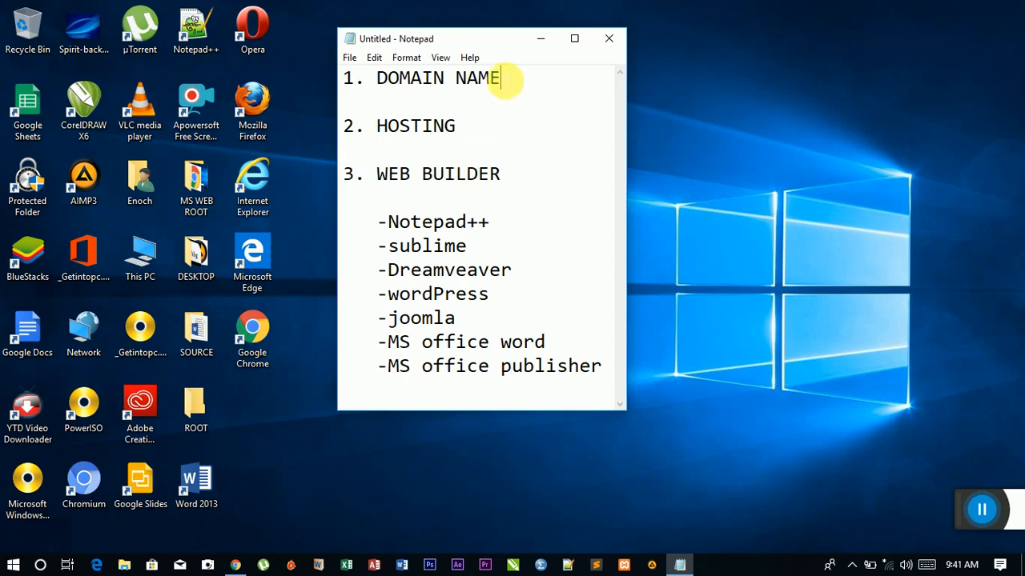
pyautogui.moveTo(468, 141)
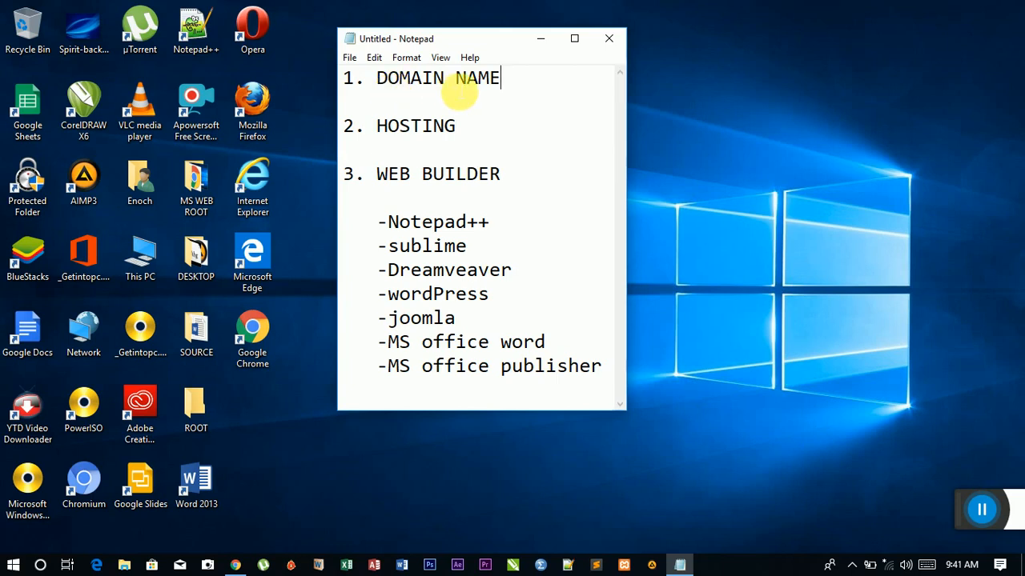
pyautogui.moveTo(472, 128)
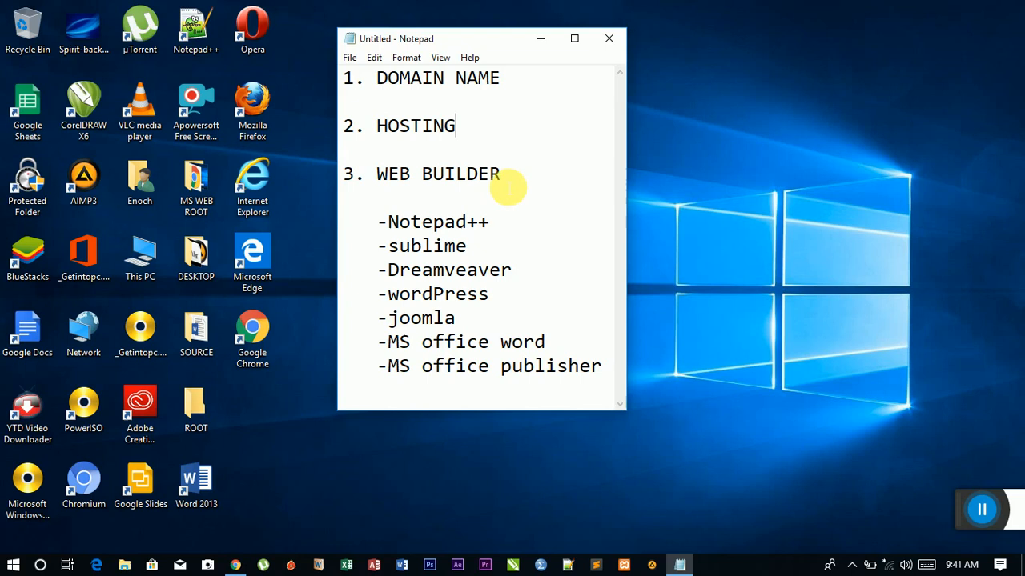
pyautogui.moveTo(499, 175)
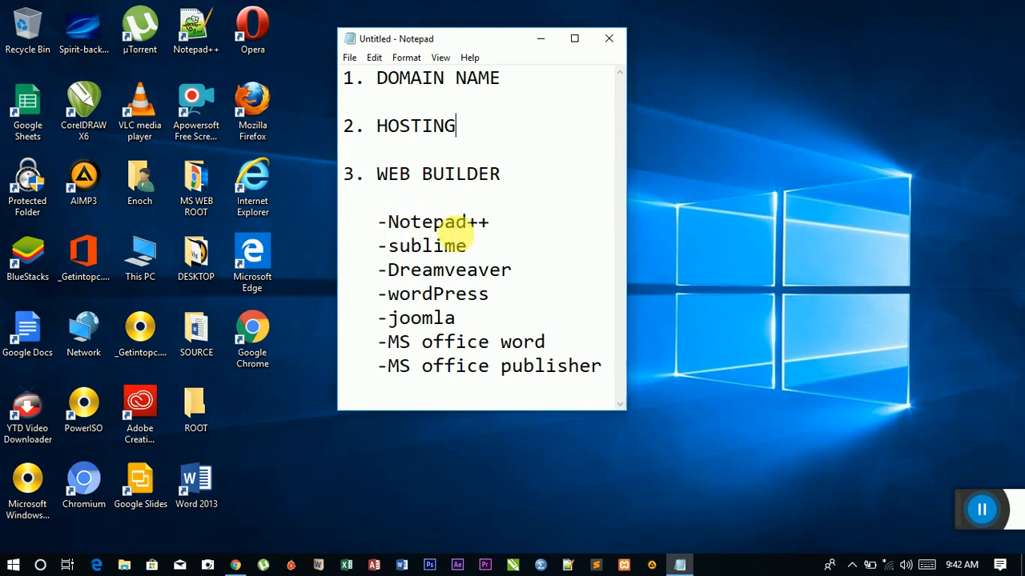
pyautogui.doubleClick(439, 221)
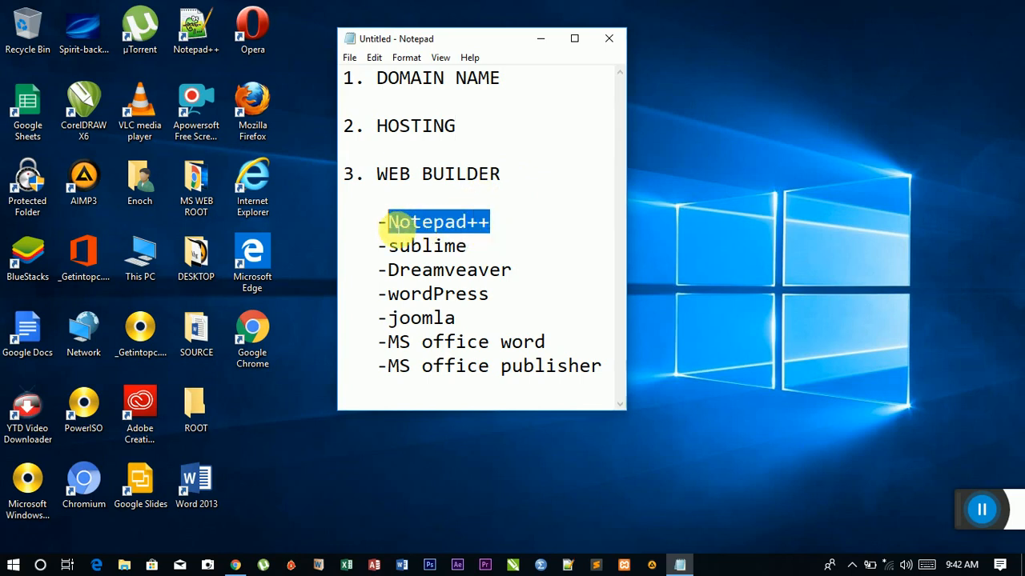
pyautogui.doubleClick(426, 247)
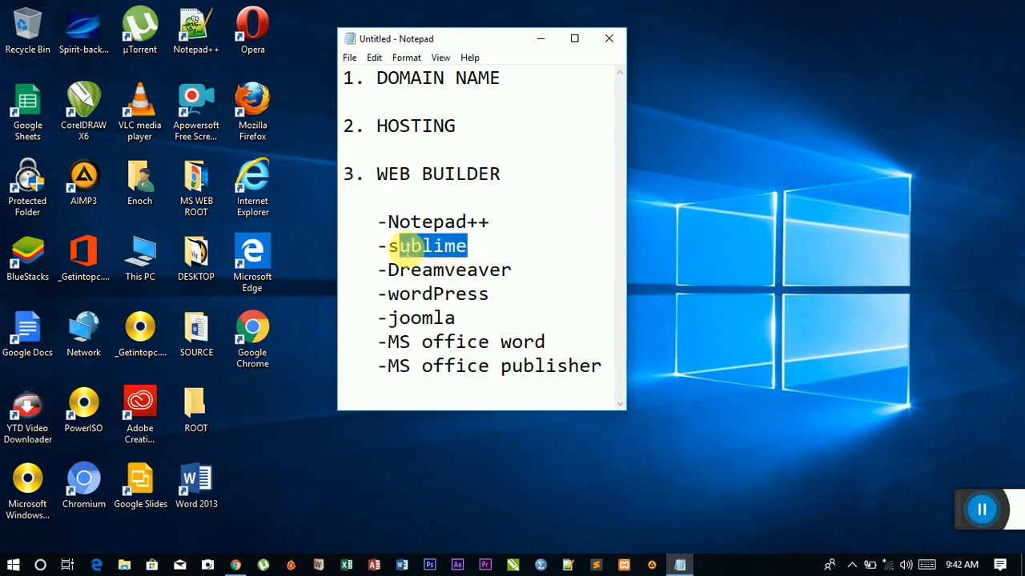
pyautogui.doubleClick(464, 269)
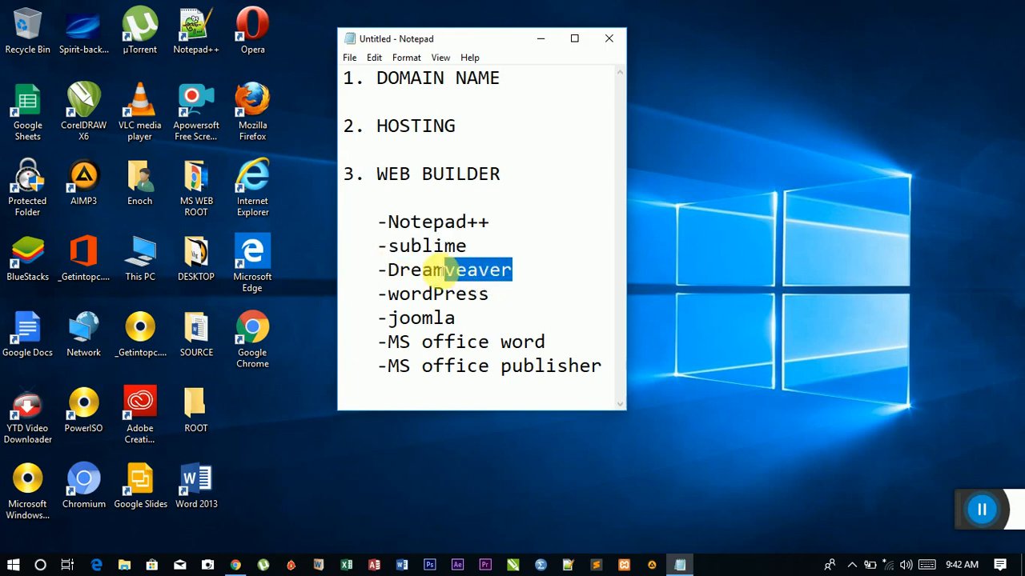
pyautogui.doubleClick(449, 269)
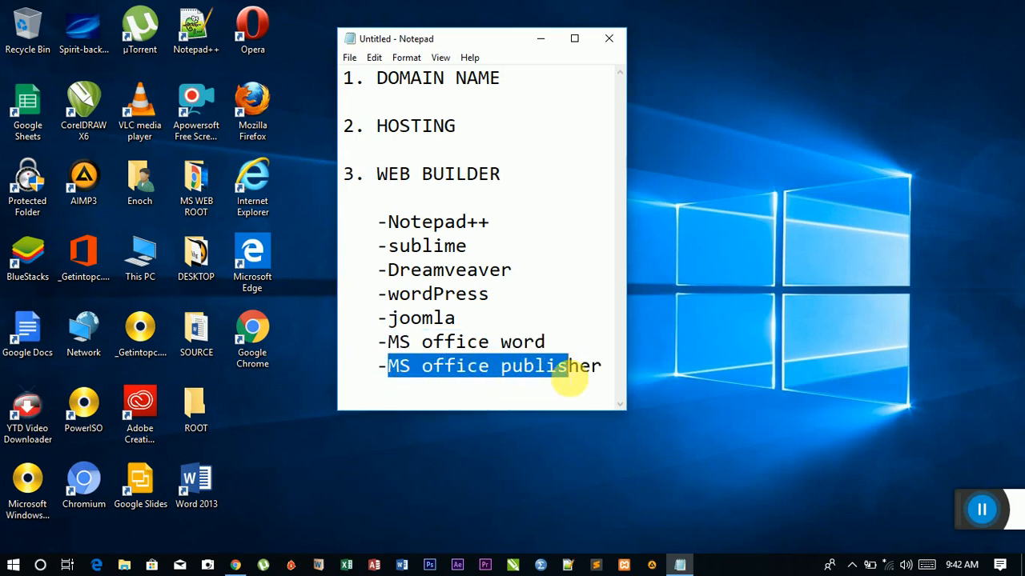
pyautogui.click(575, 365)
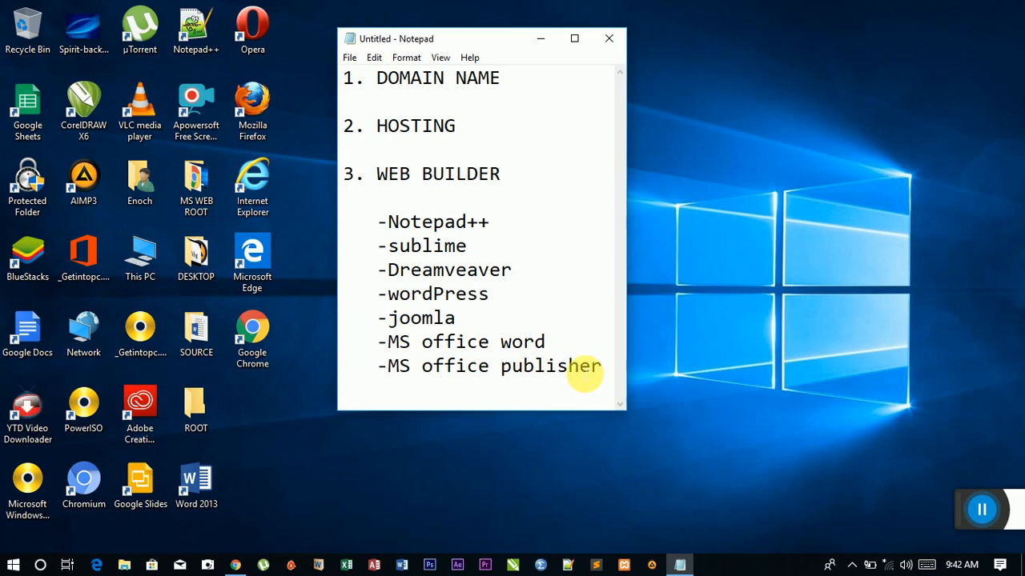
pyautogui.click(574, 365)
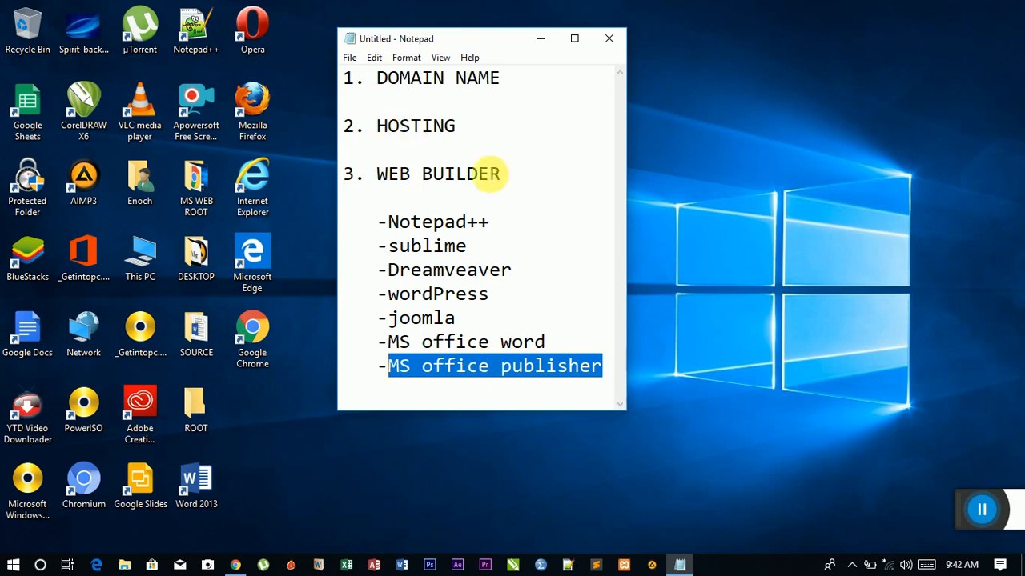
pyautogui.moveTo(488, 365)
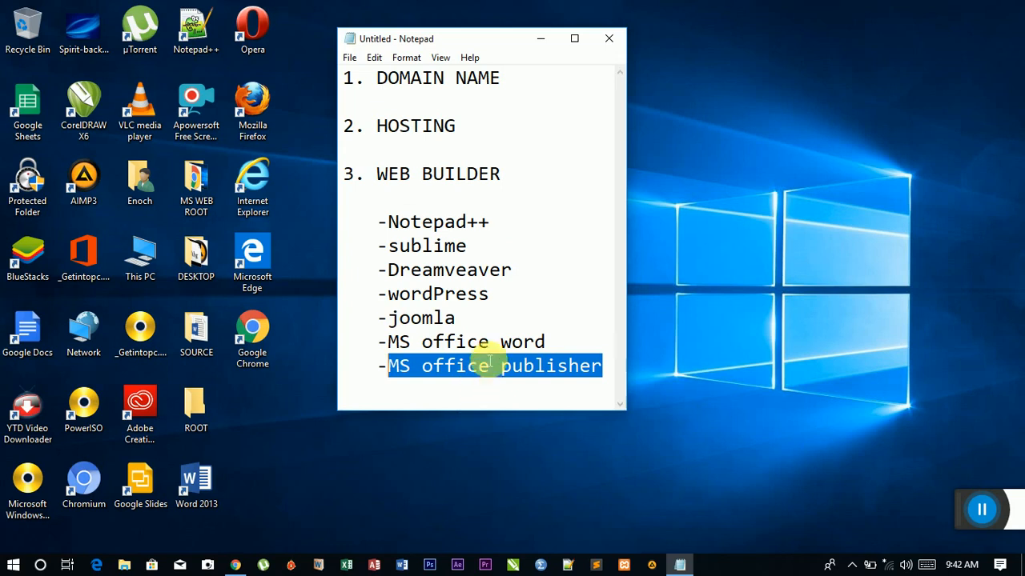
pyautogui.moveTo(553, 349)
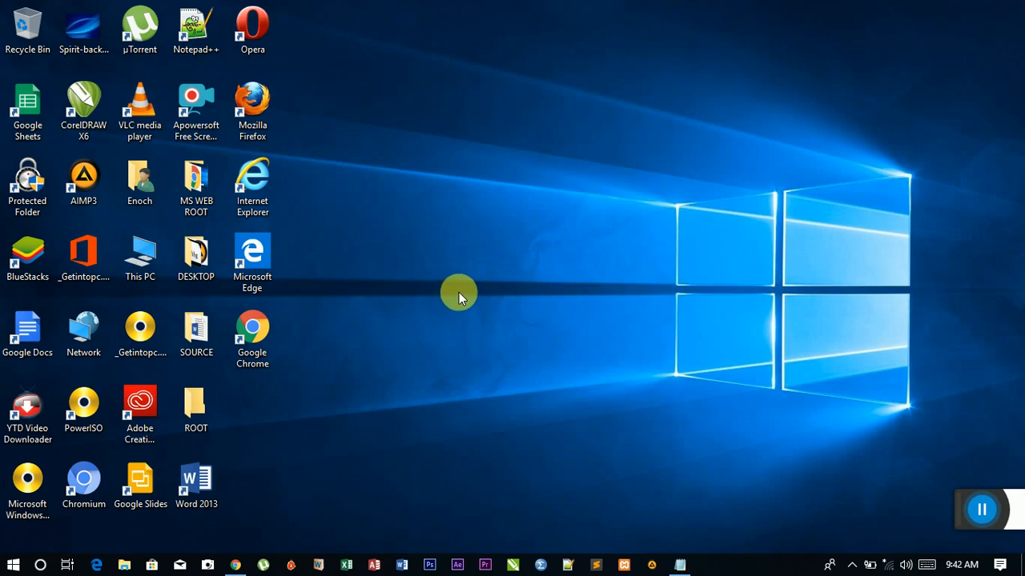
pyautogui.moveTo(461, 329)
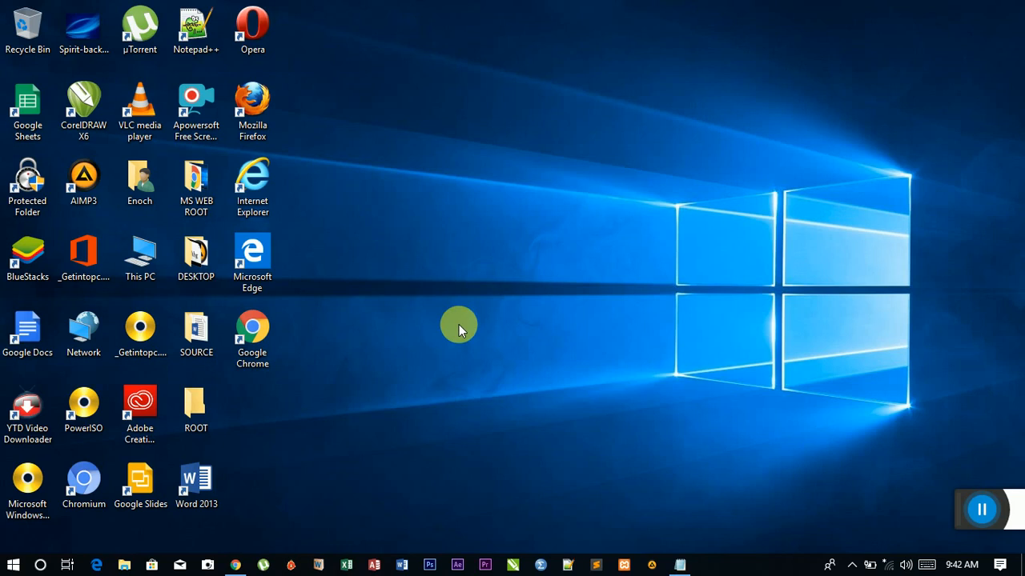
# Move the Word 2013 shortcut to the top centre of the desktop
pyautogui.click(196, 480)
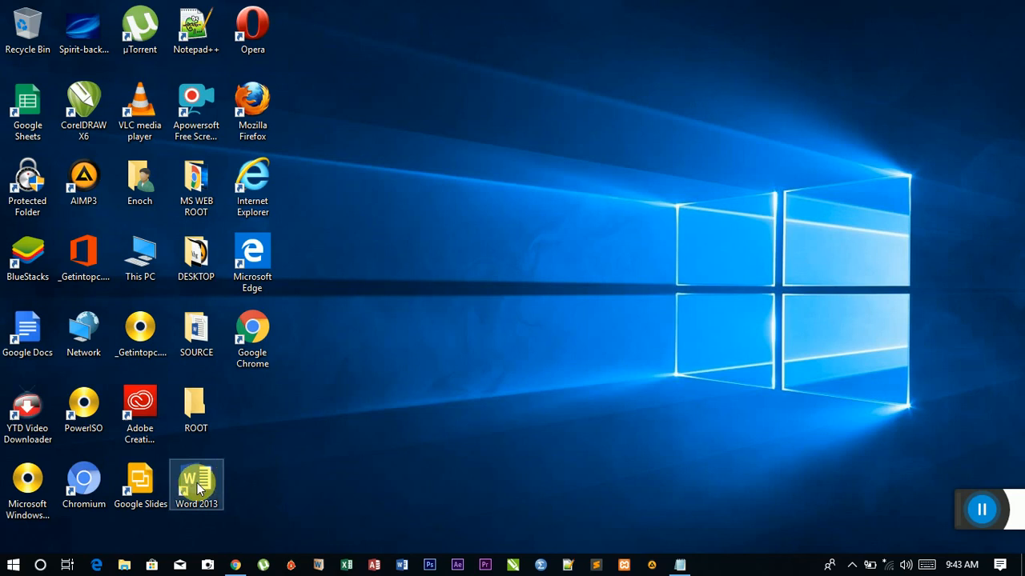
pyautogui.moveTo(196, 483); pyautogui.dragTo(477, 28)
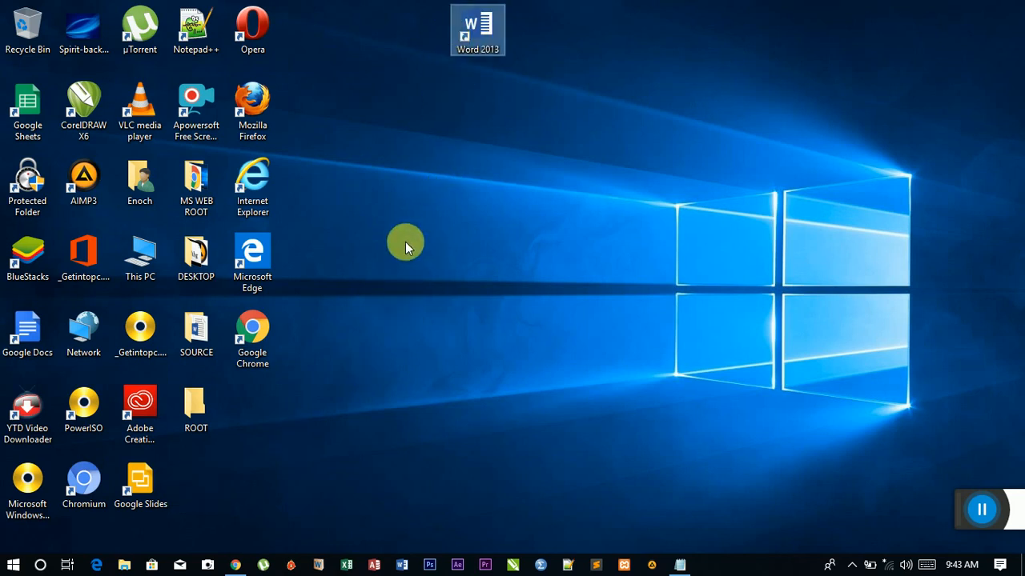
pyautogui.moveTo(402, 170)
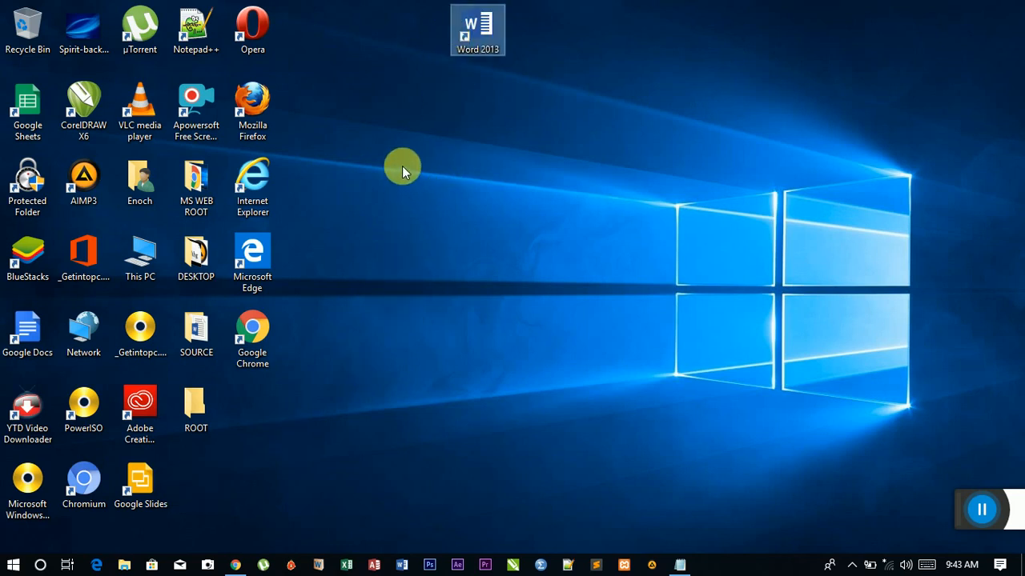
pyautogui.moveTo(406, 157)
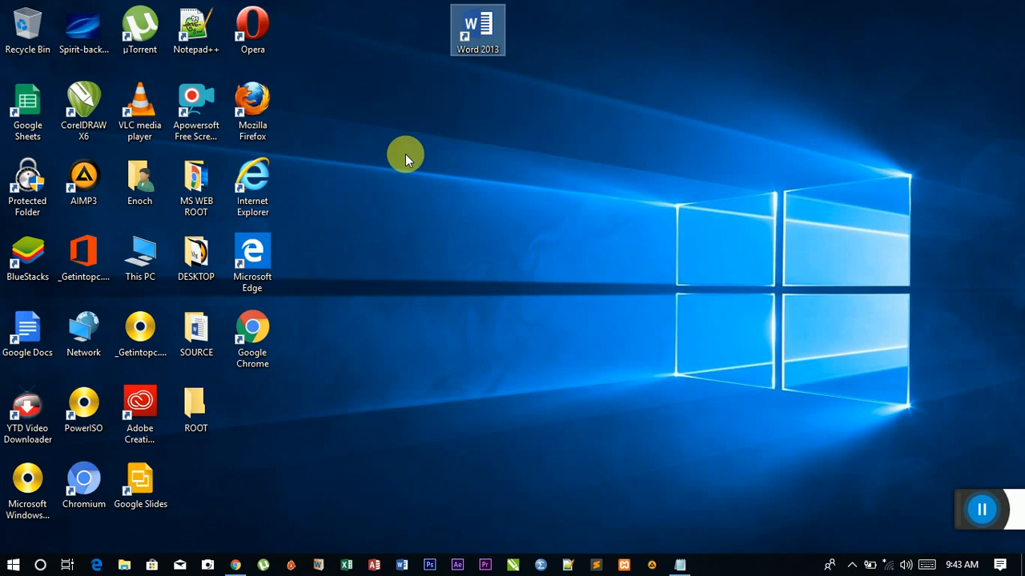
pyautogui.moveTo(403, 160)
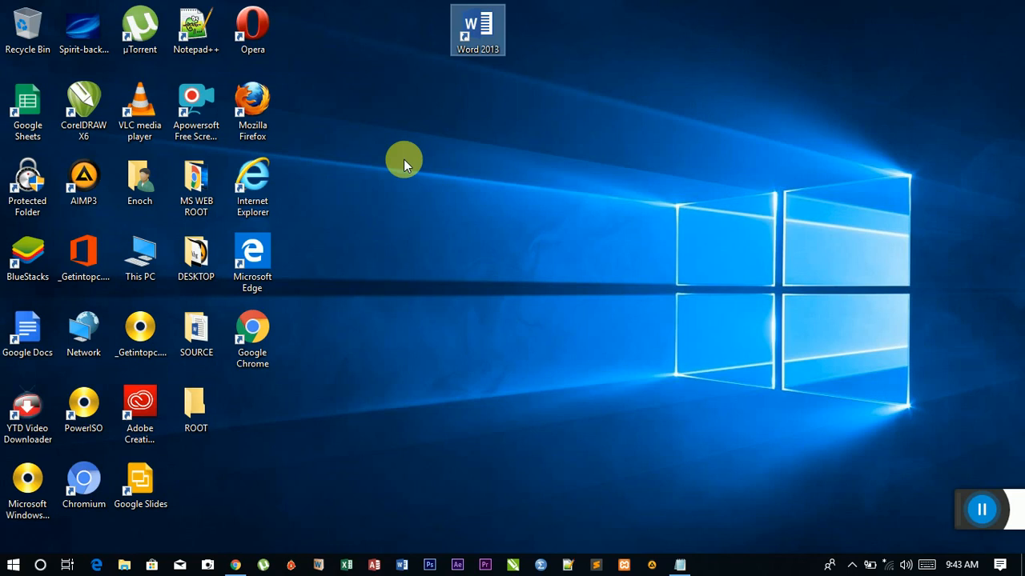
pyautogui.moveTo(403, 171)
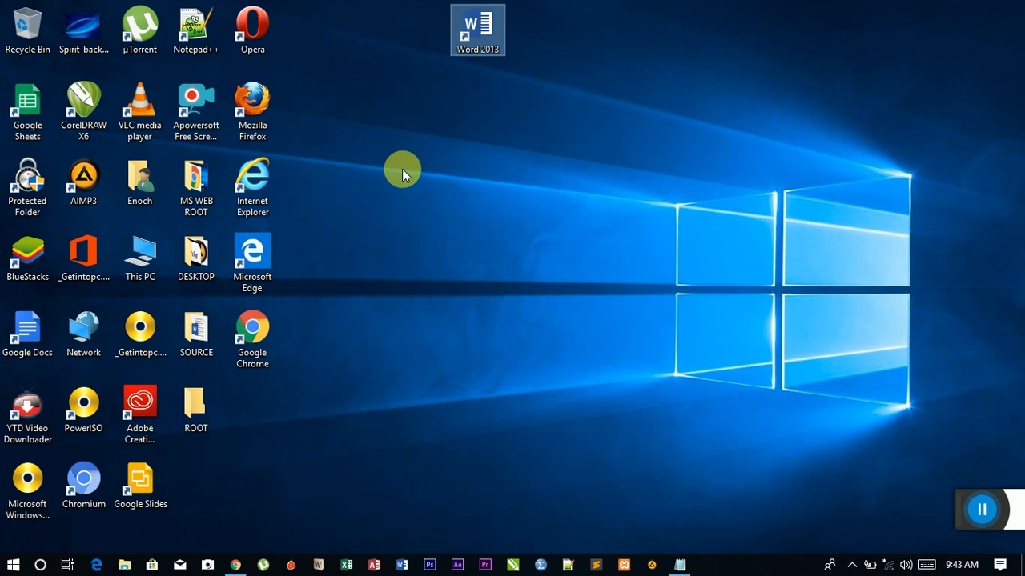
pyautogui.moveTo(441, 131)
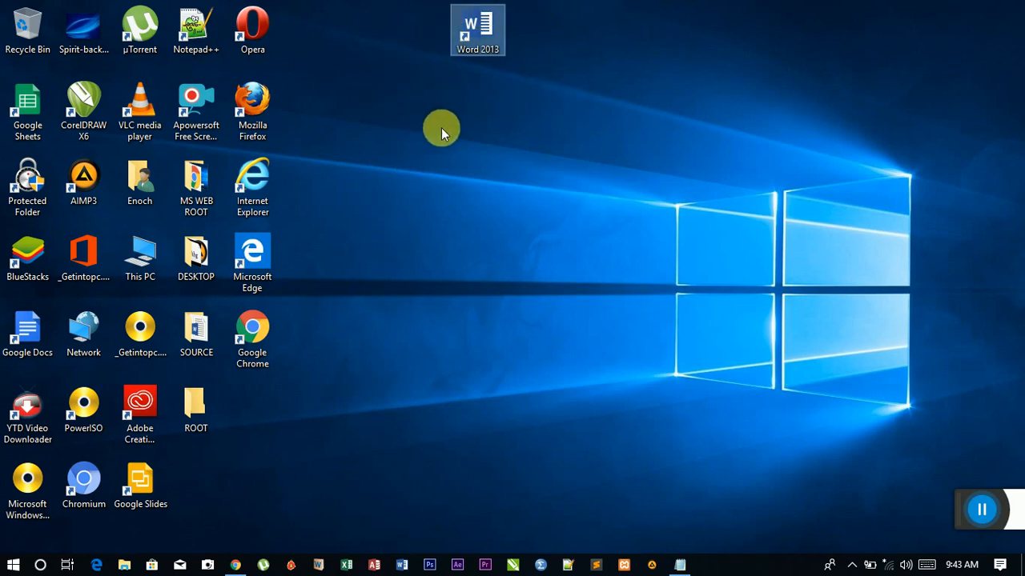
pyautogui.moveTo(365, 80)
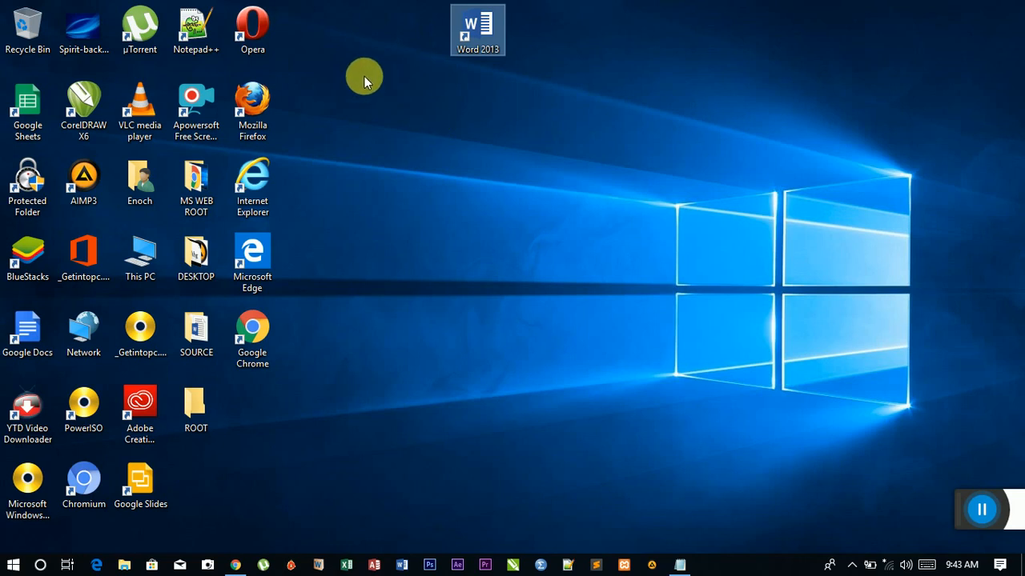
pyautogui.moveTo(340, 64)
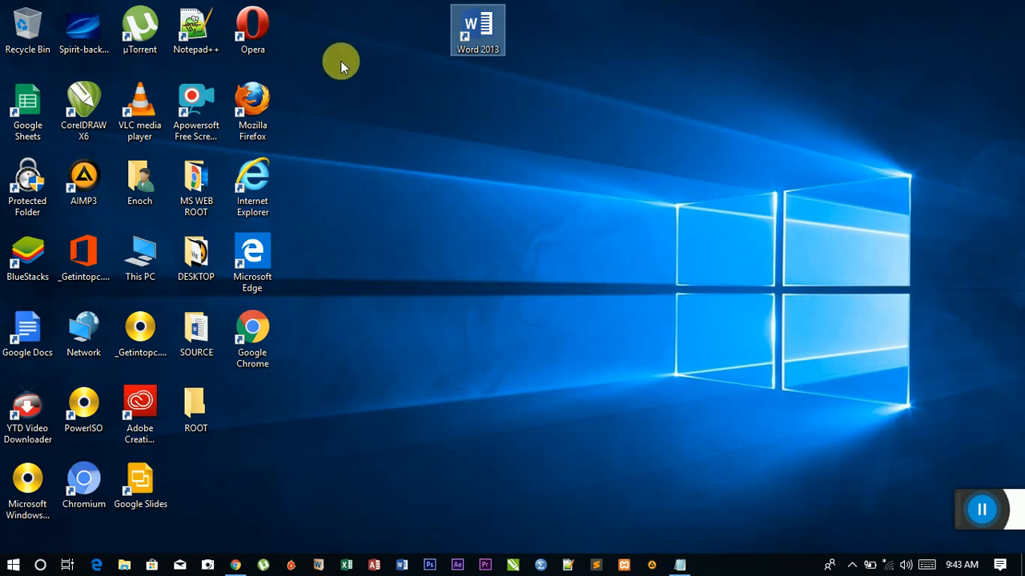
pyautogui.moveTo(298, 38)
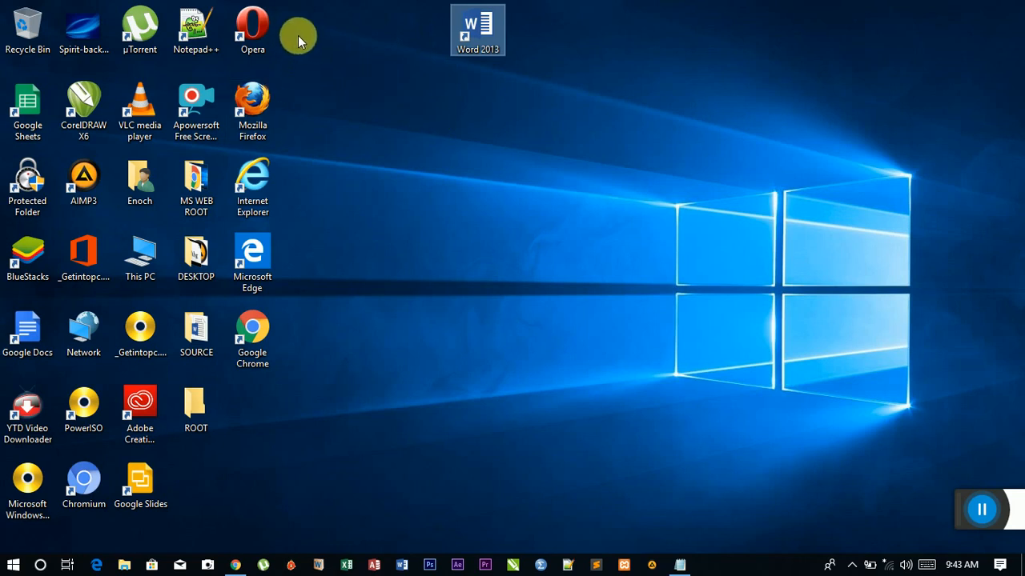
# Arrange the Opera, Firefox, Internet Explorer, Edge and Chrome shortcuts in a column under Word 2013
pyautogui.click(253, 29)
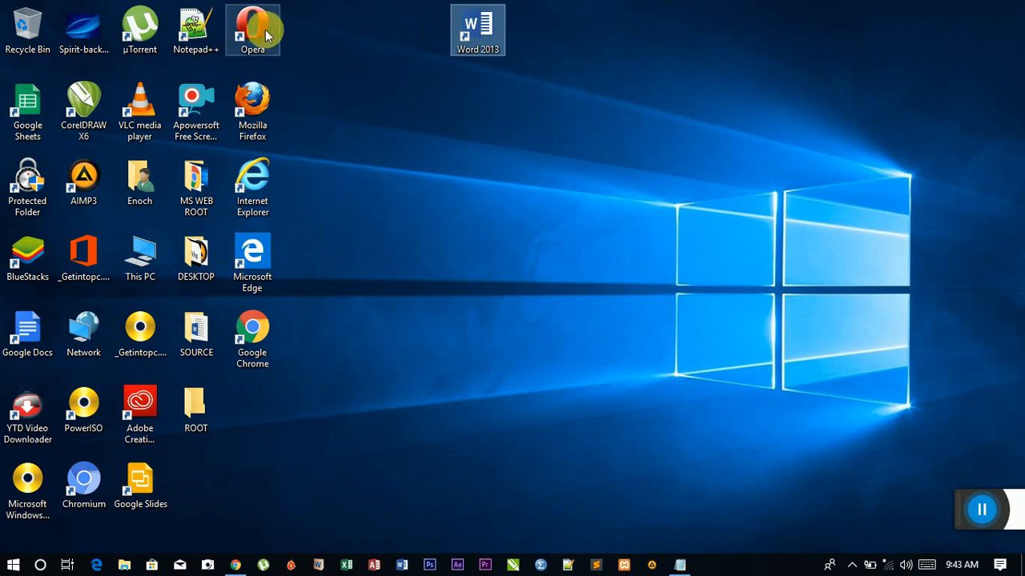
pyautogui.moveTo(253, 31); pyautogui.dragTo(477, 106)
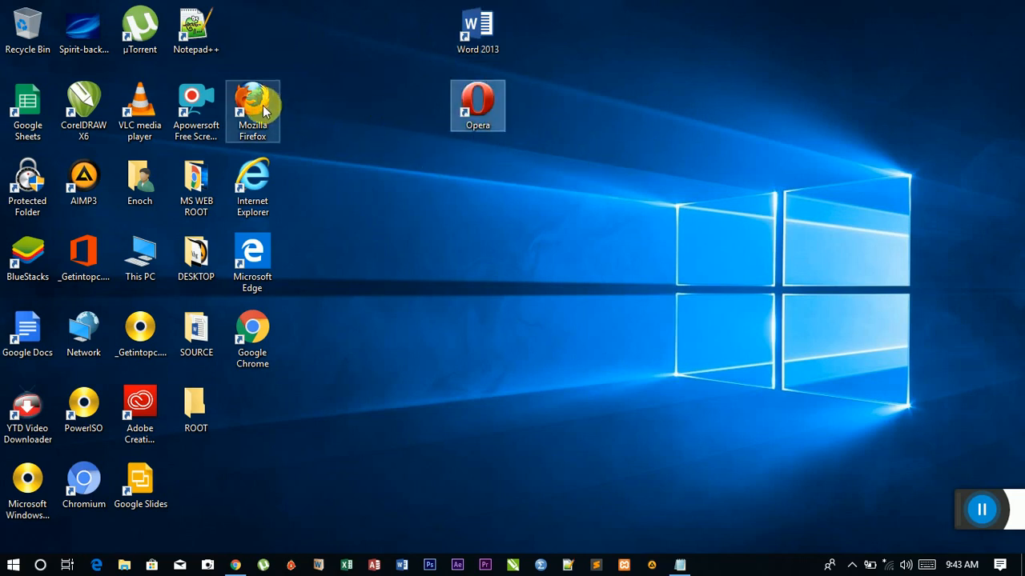
pyautogui.moveTo(252, 104); pyautogui.dragTo(472, 173)
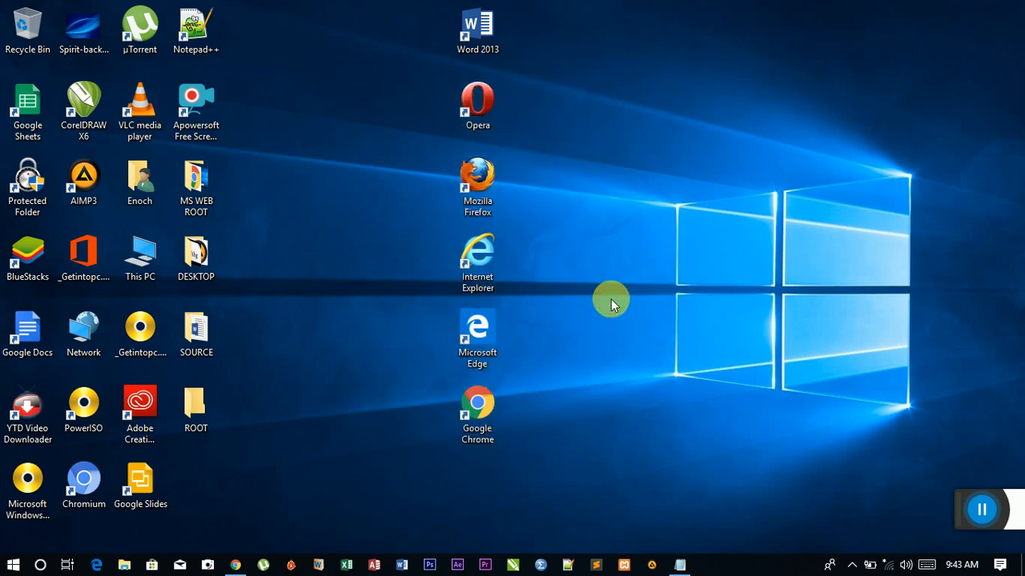
pyautogui.moveTo(589, 312)
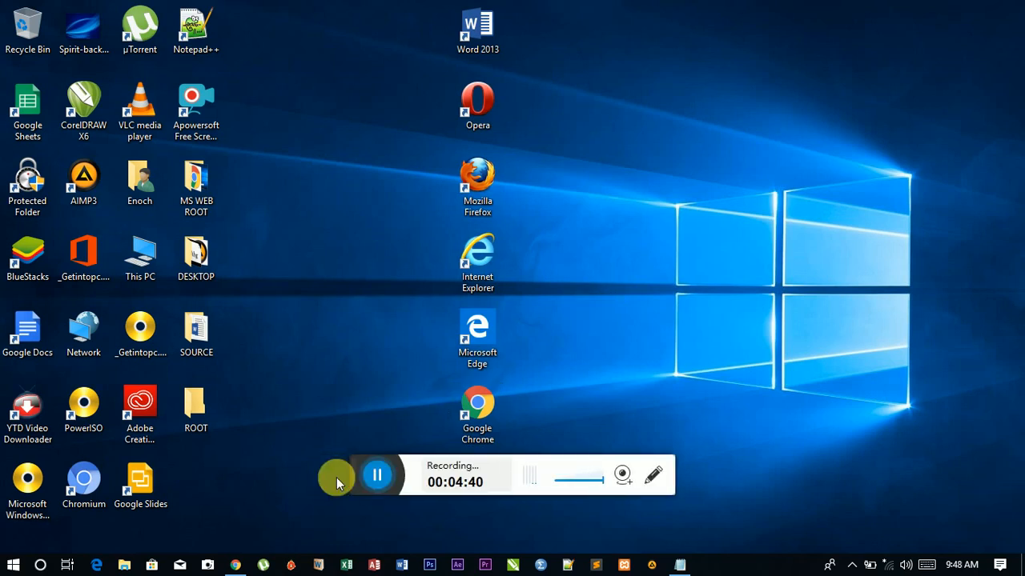
pyautogui.moveTo(337, 475); pyautogui.dragTo(920, 528)
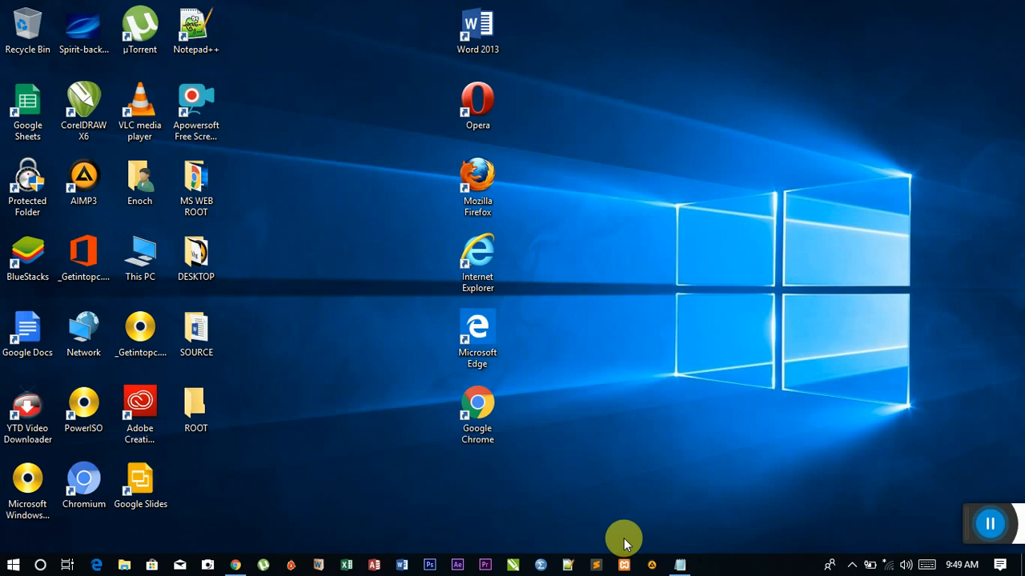
pyautogui.moveTo(320, 490)
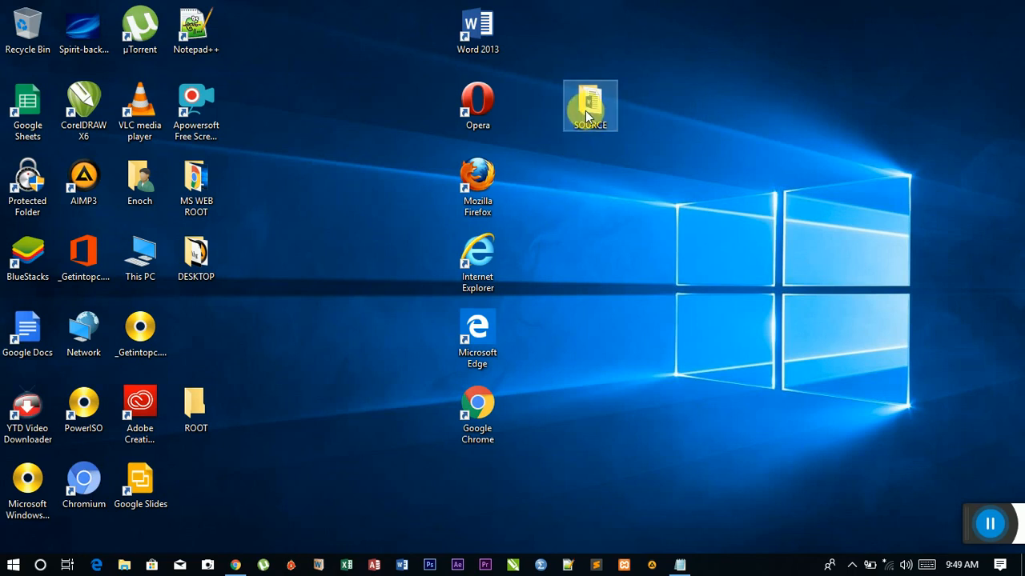
# Browse the IMAGES folder inside SOURCE to view its pictures, then go back to SOURCE
pyautogui.doubleClick(589, 106)
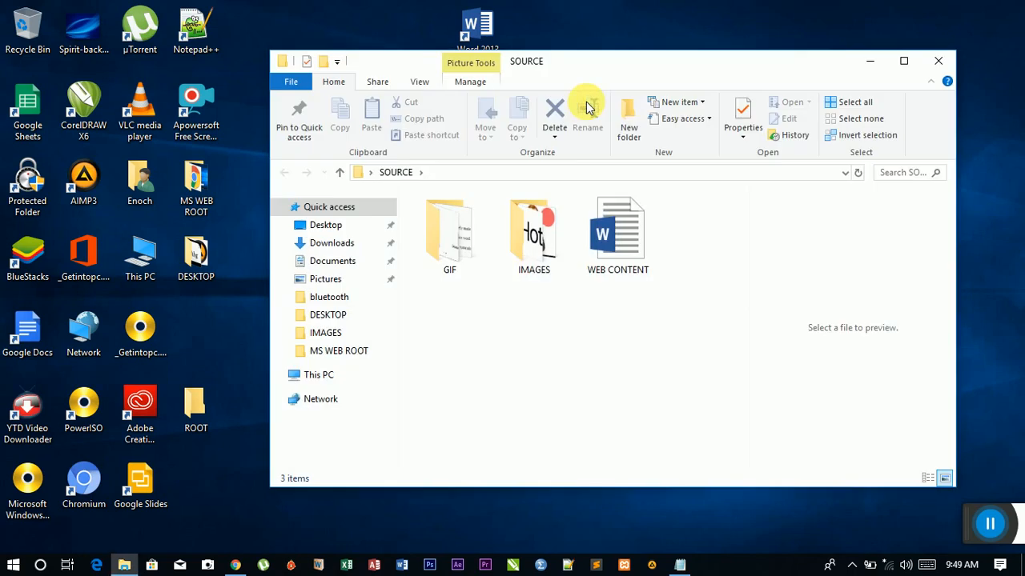
pyautogui.click(533, 232)
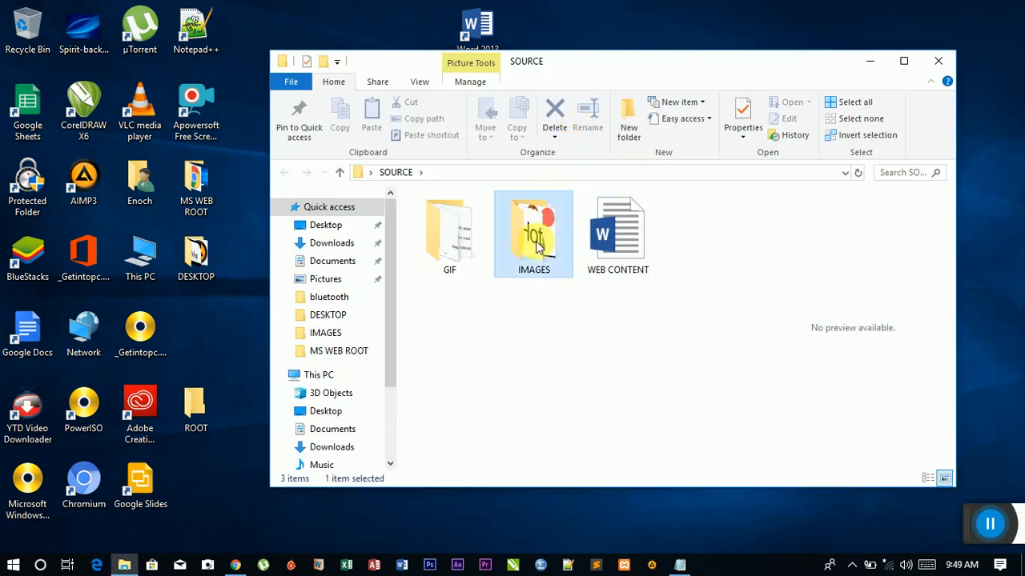
pyautogui.doubleClick(533, 232)
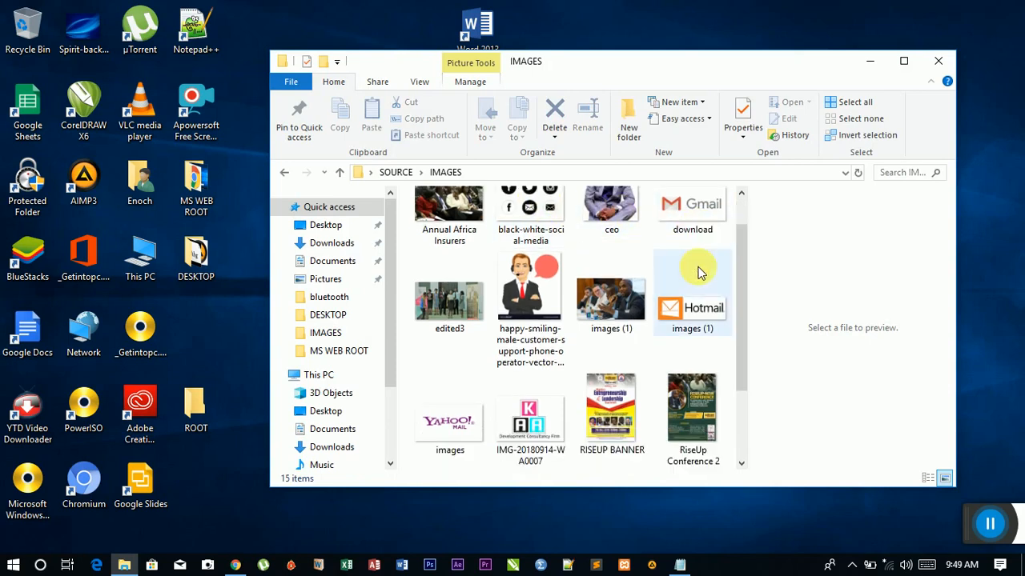
pyautogui.scroll(-3)
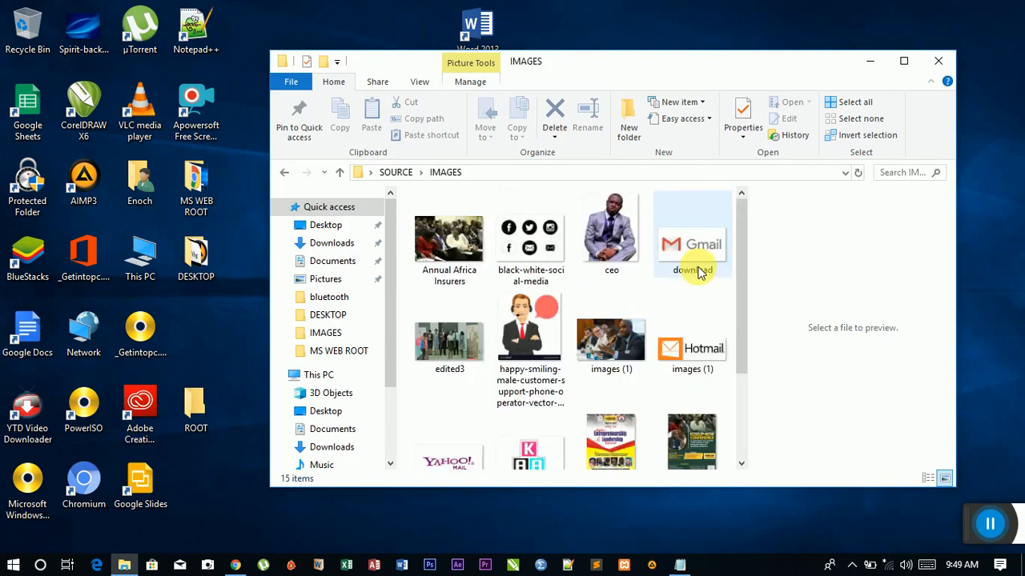
pyautogui.scroll(-3)
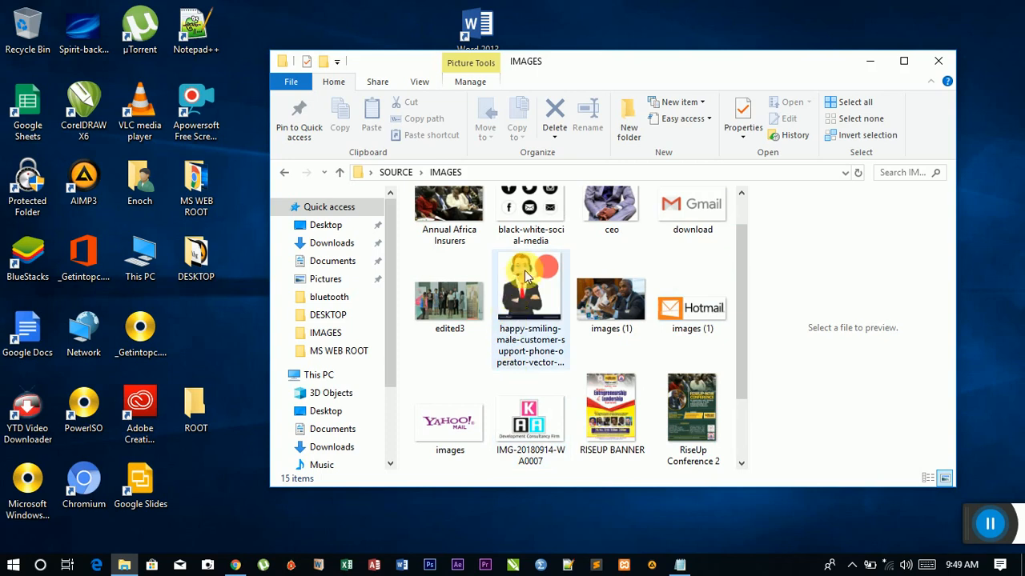
pyautogui.scroll(-3)
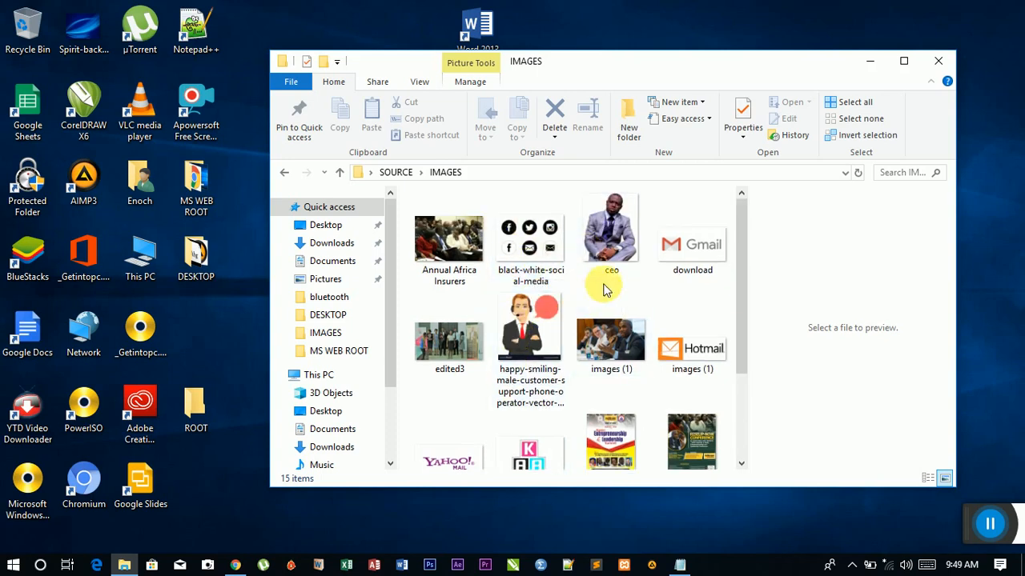
pyautogui.scroll(-3)
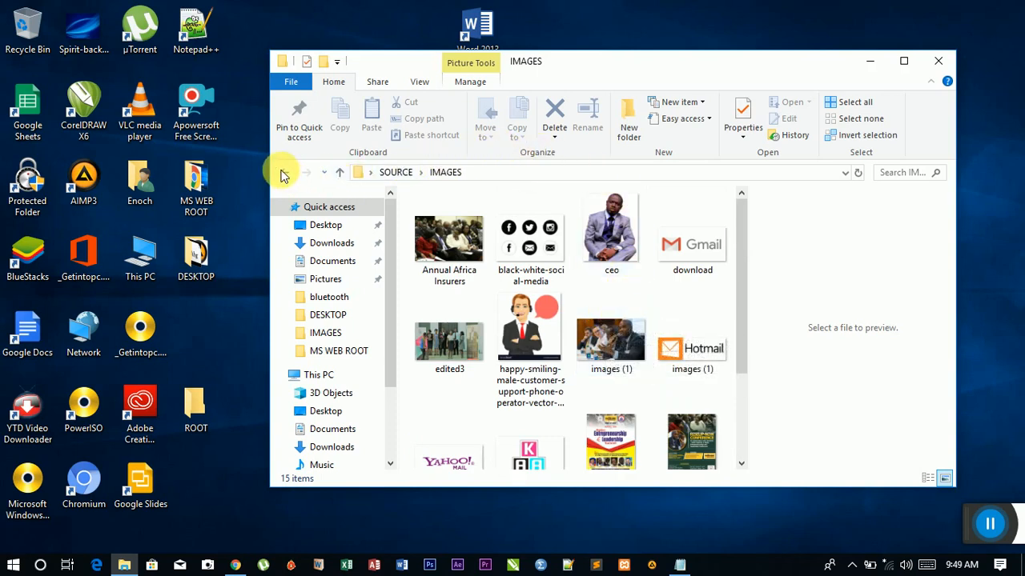
pyautogui.click(285, 173)
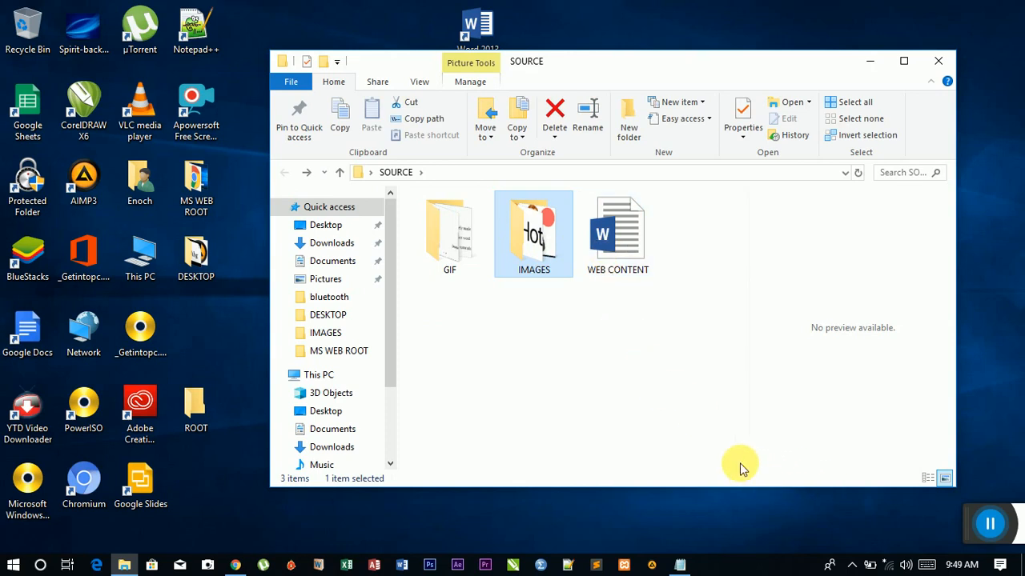
pyautogui.moveTo(612, 237)
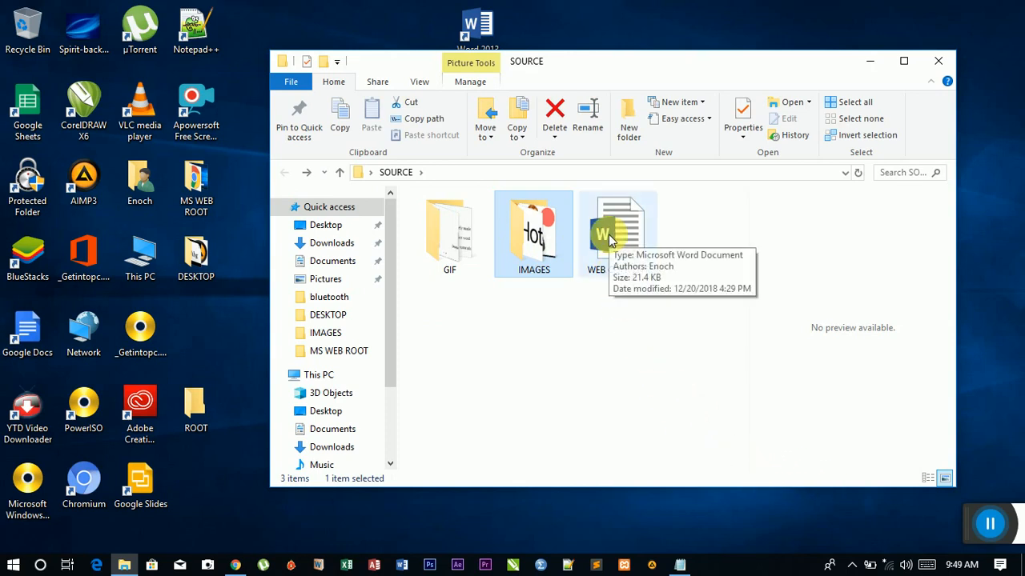
pyautogui.moveTo(499, 311)
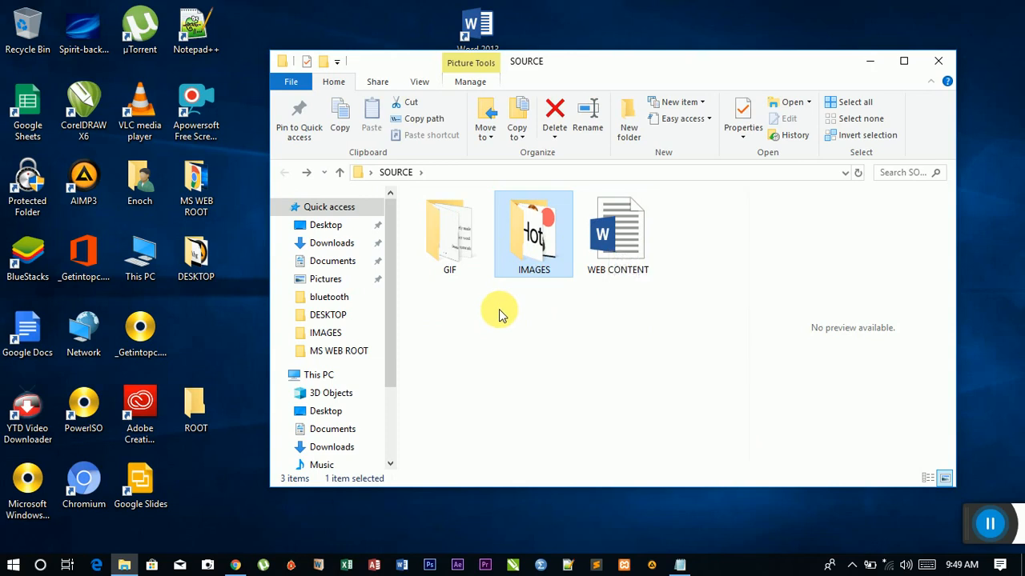
pyautogui.moveTo(498, 307)
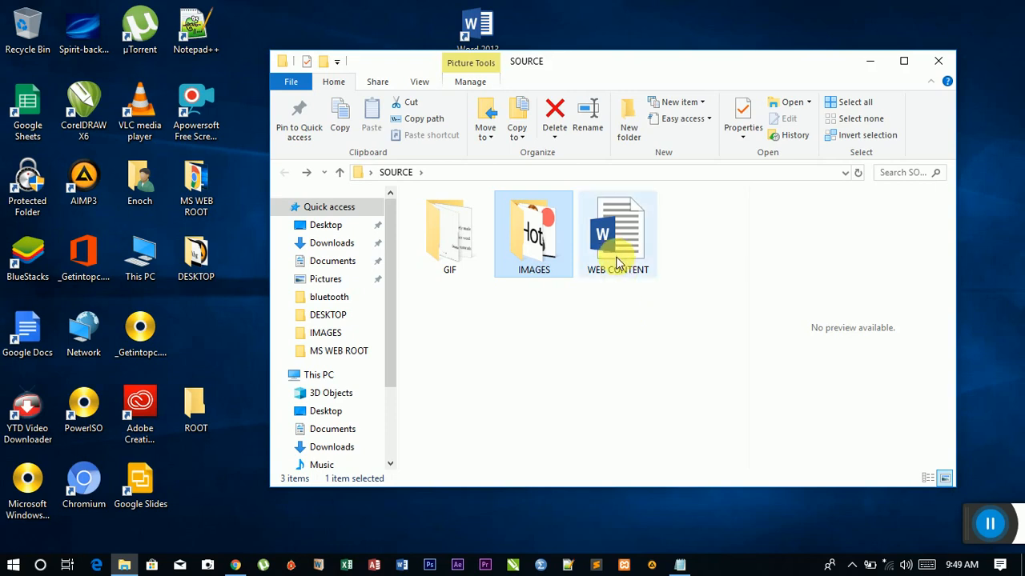
# Select the WEB CONTENT document in the SOURCE folder
pyautogui.click(618, 232)
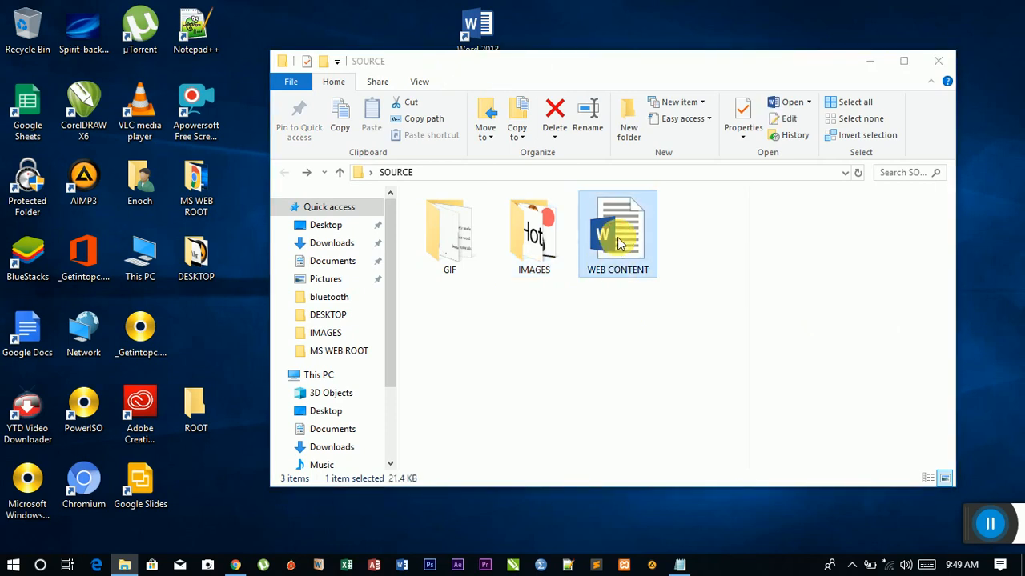
# View the WEB CONTENT document's welcome and About Us text in Word
pyautogui.doubleClick(618, 234)
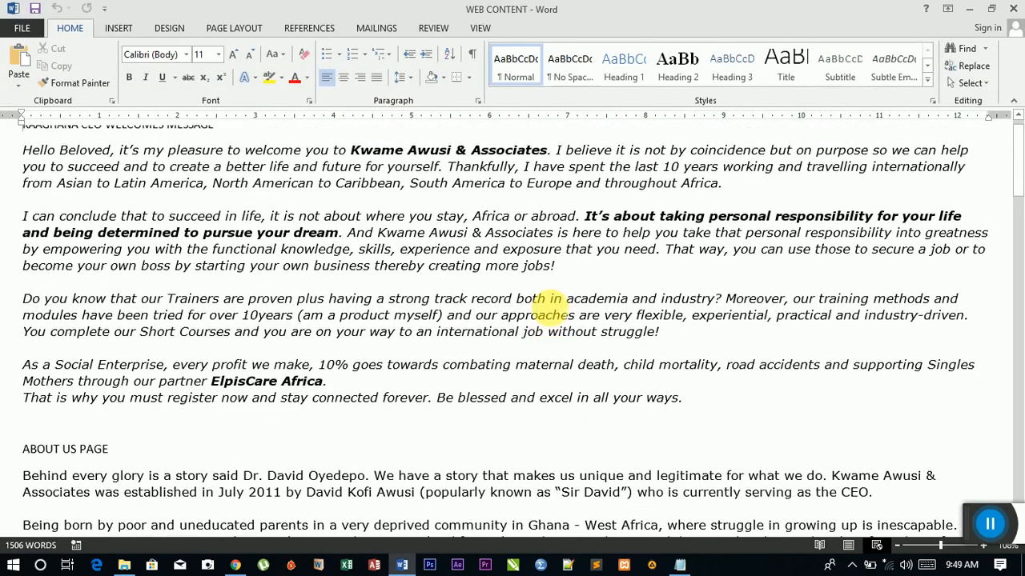
pyautogui.scroll(-3)
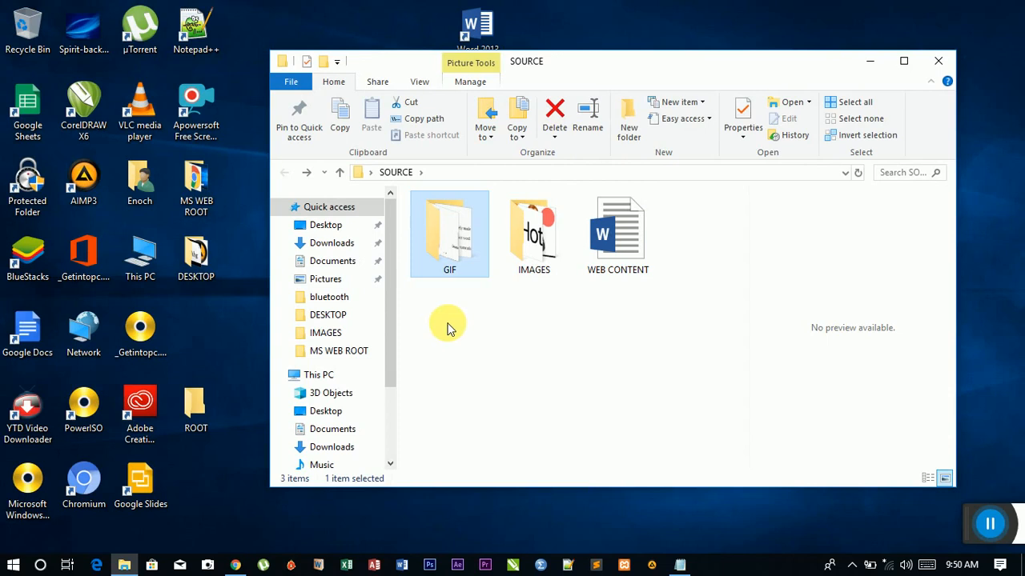
pyautogui.moveTo(461, 300)
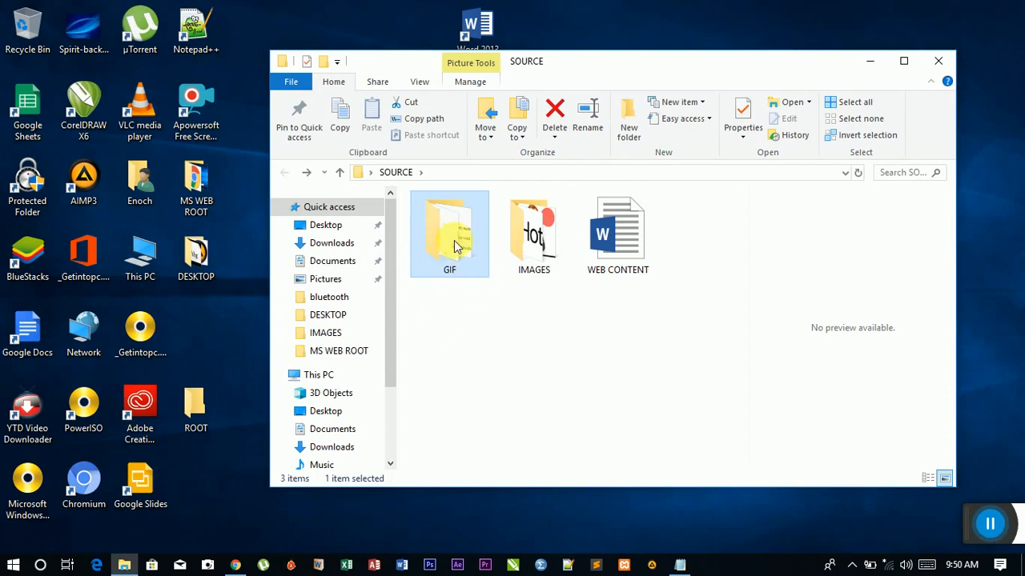
pyautogui.moveTo(576, 323)
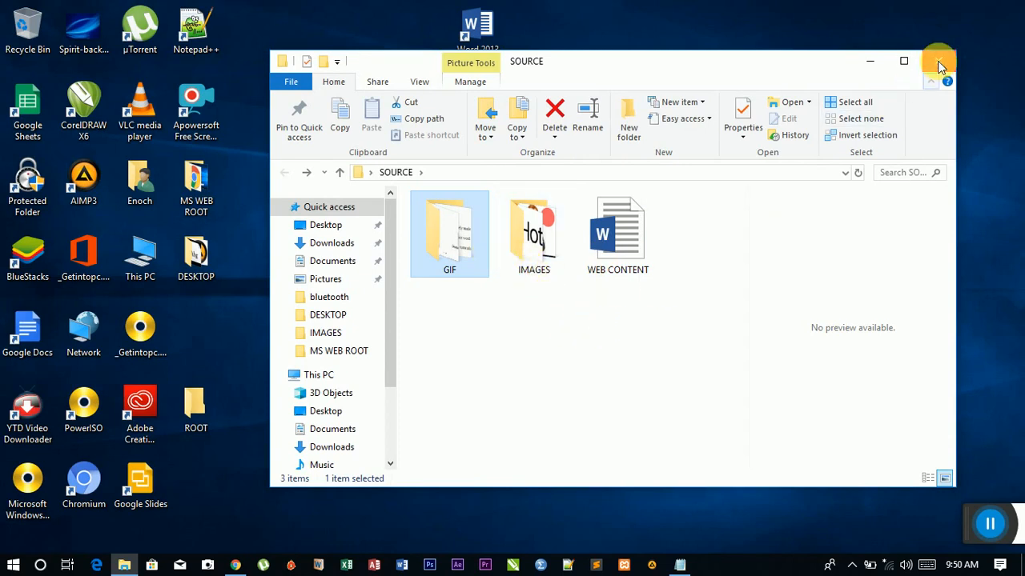
# Close the SOURCE folder window and select the empty ROOT folder on the desktop
pyautogui.click(938, 61)
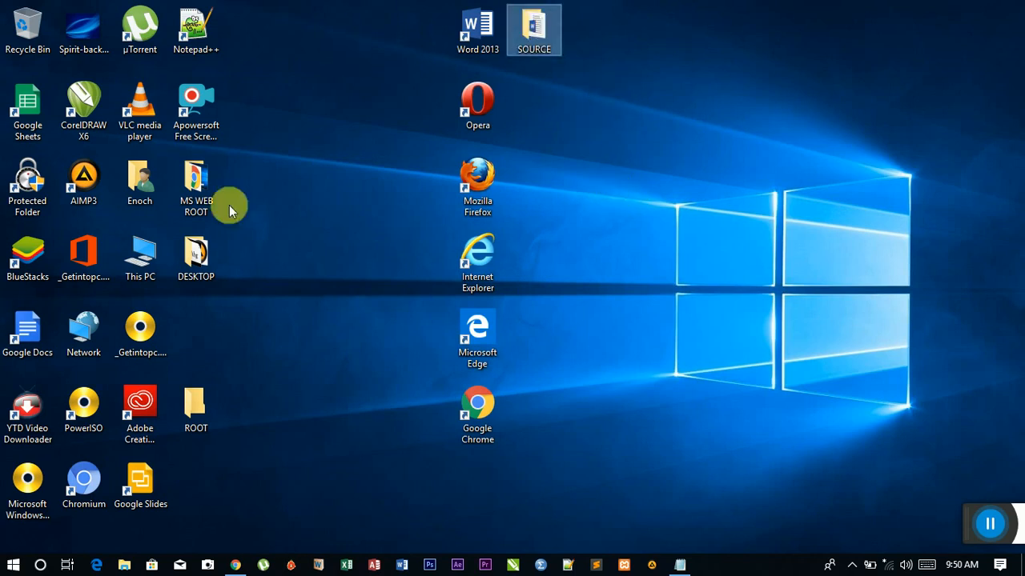
pyautogui.moveTo(426, 244)
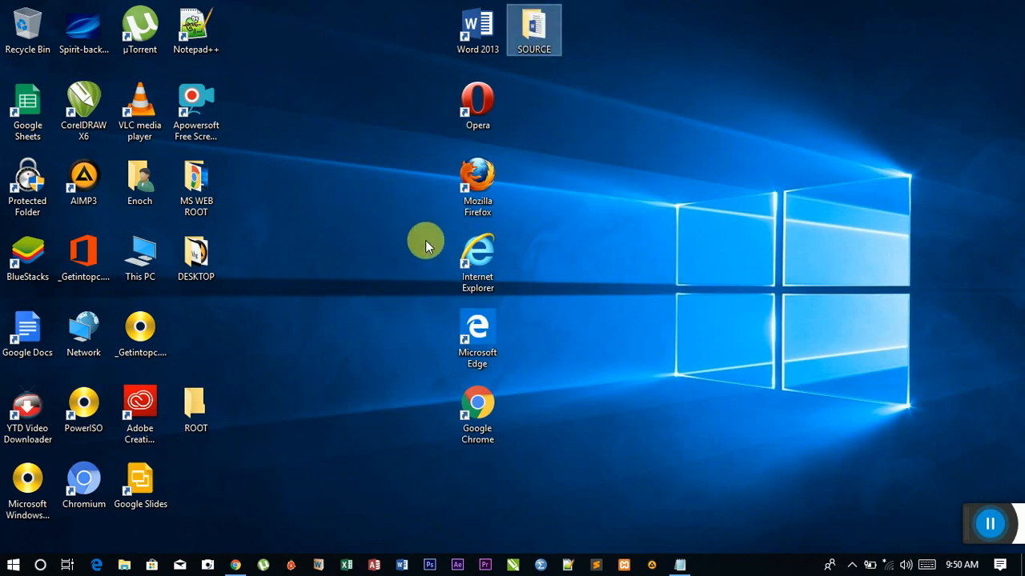
pyautogui.moveTo(574, 222)
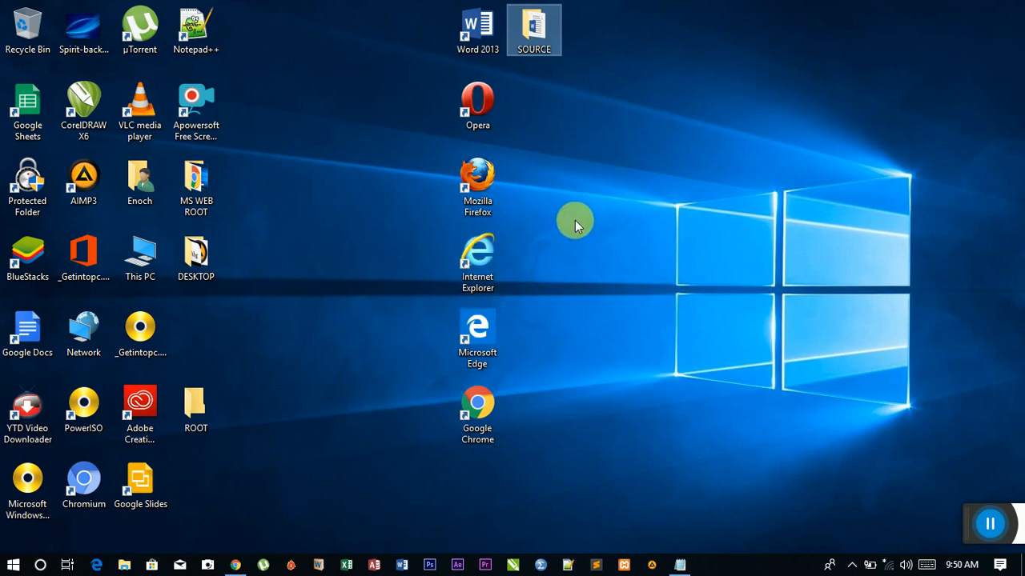
pyautogui.moveTo(569, 223)
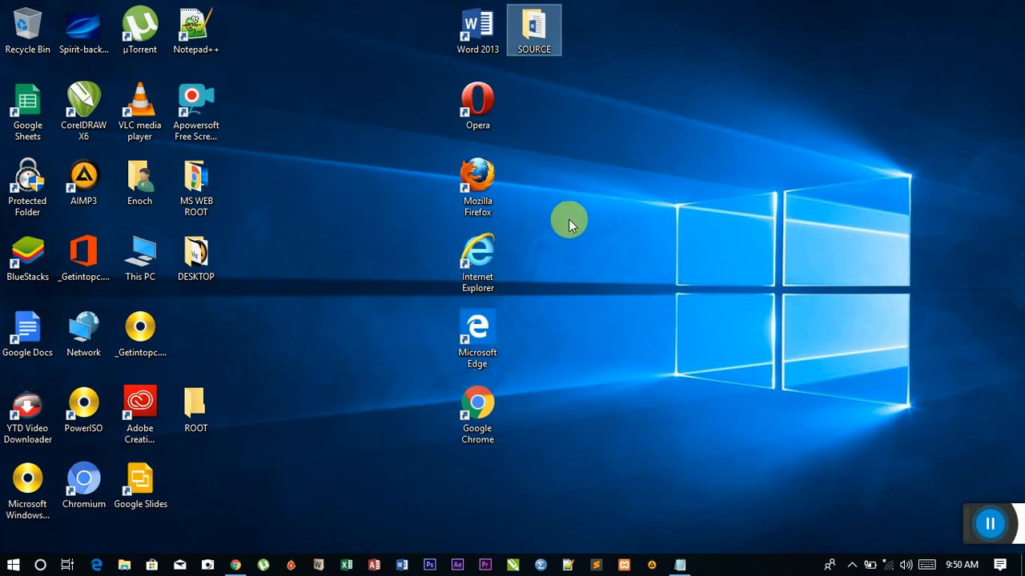
pyautogui.moveTo(557, 195)
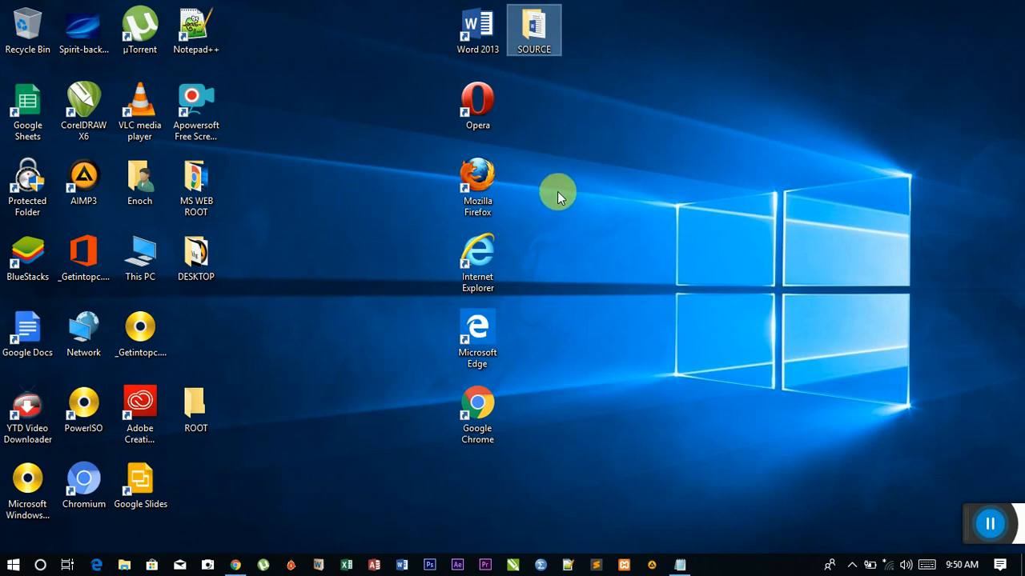
pyautogui.click(196, 408)
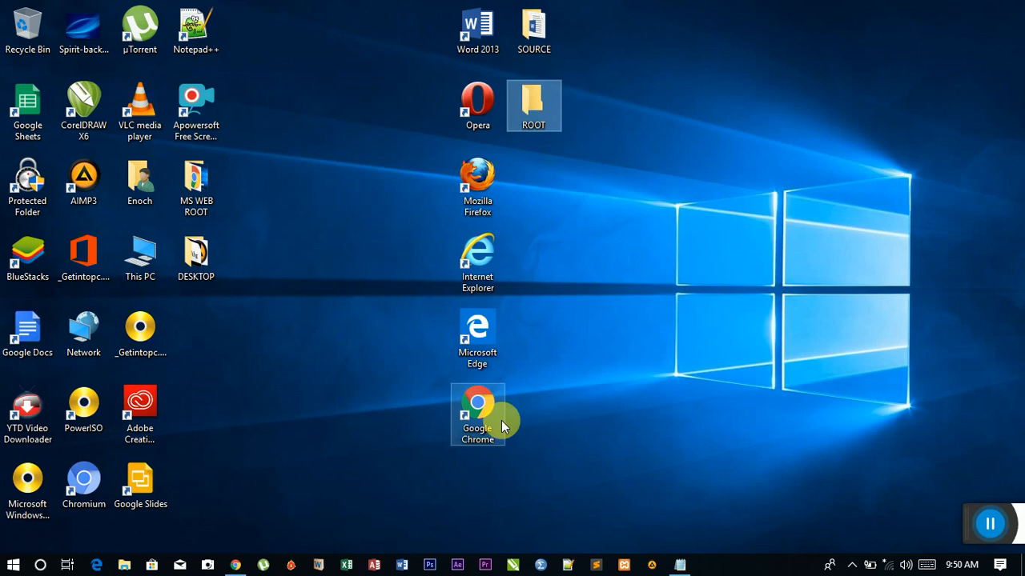
pyautogui.moveTo(535, 108)
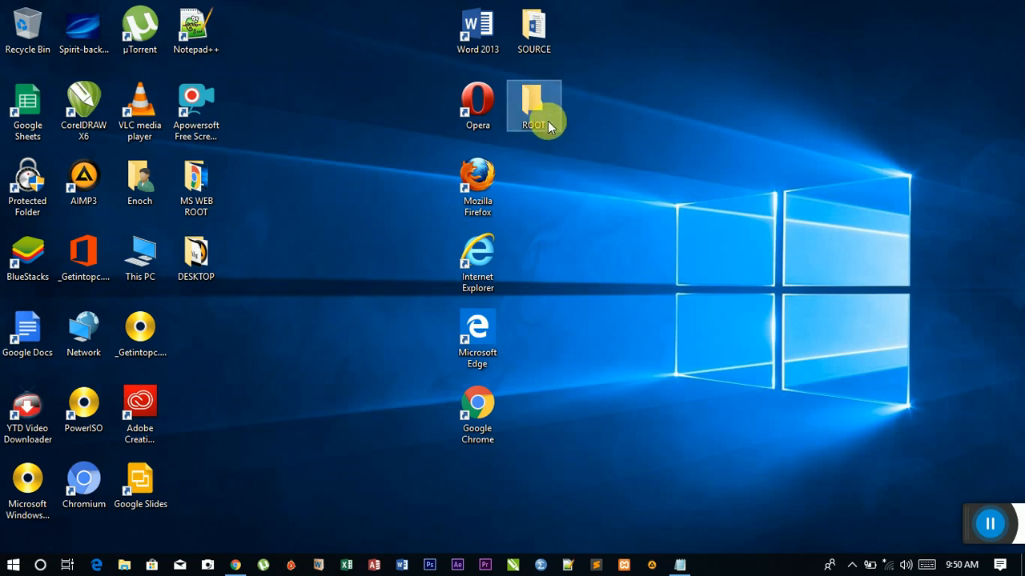
pyautogui.moveTo(544, 168)
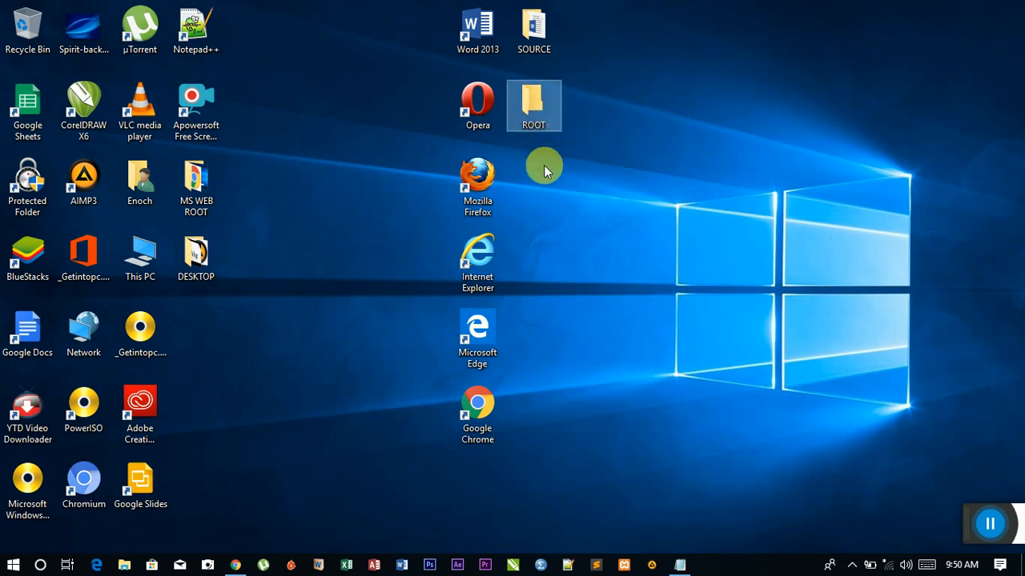
pyautogui.moveTo(531, 232)
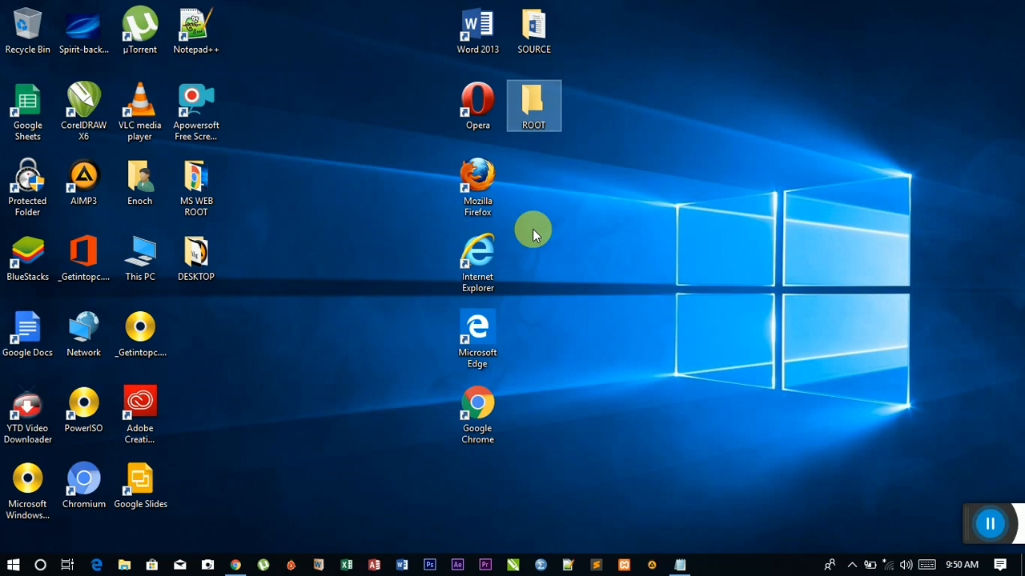
pyautogui.moveTo(531, 108)
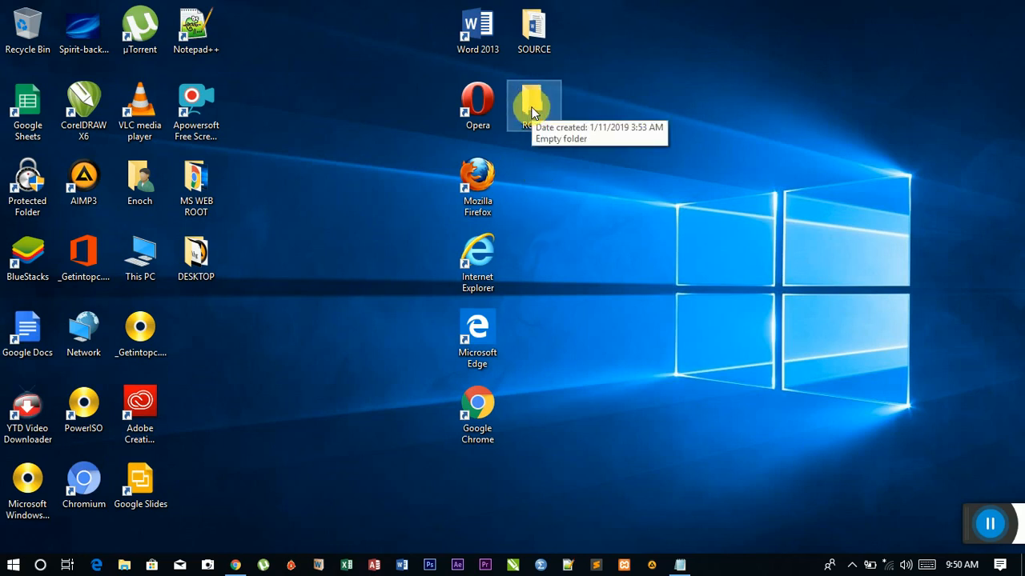
pyautogui.moveTo(521, 235)
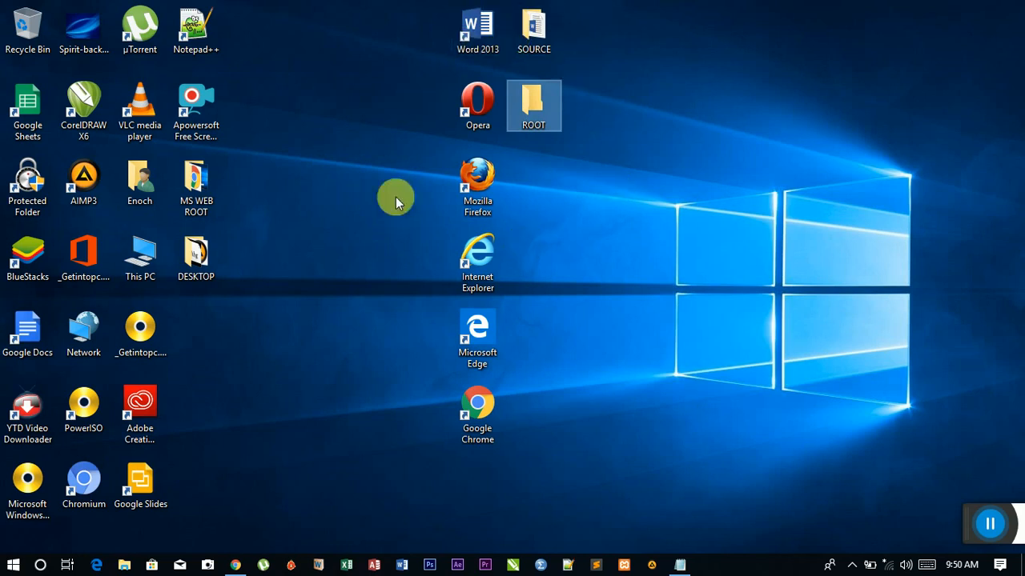
pyautogui.moveTo(552, 238)
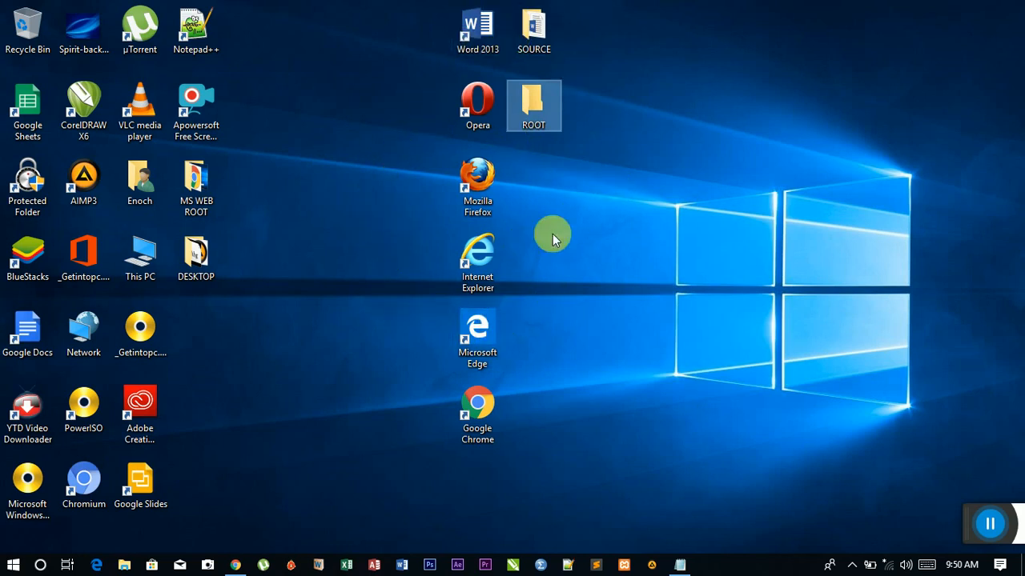
pyautogui.moveTo(237, 513)
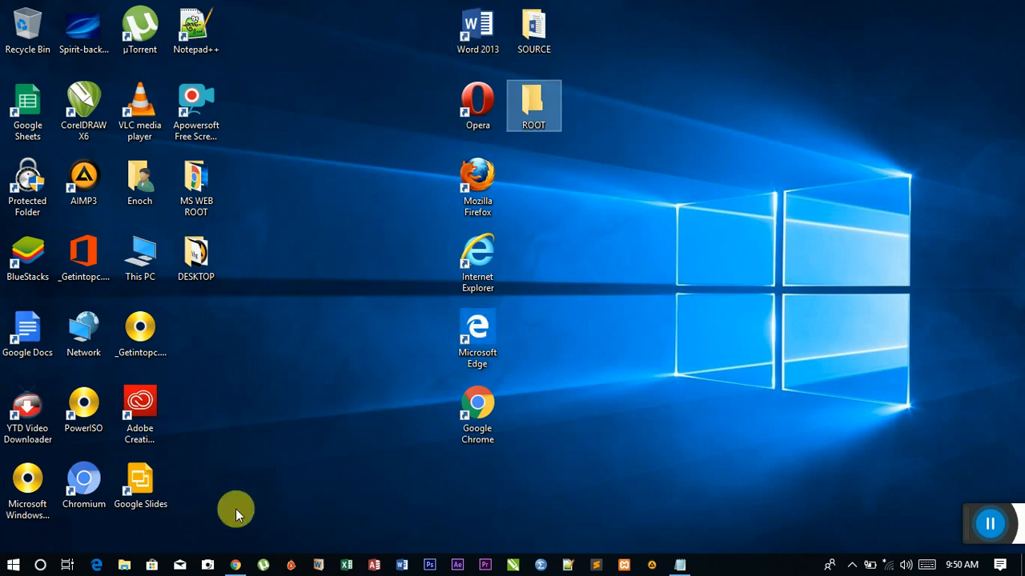
pyautogui.moveTo(233, 566)
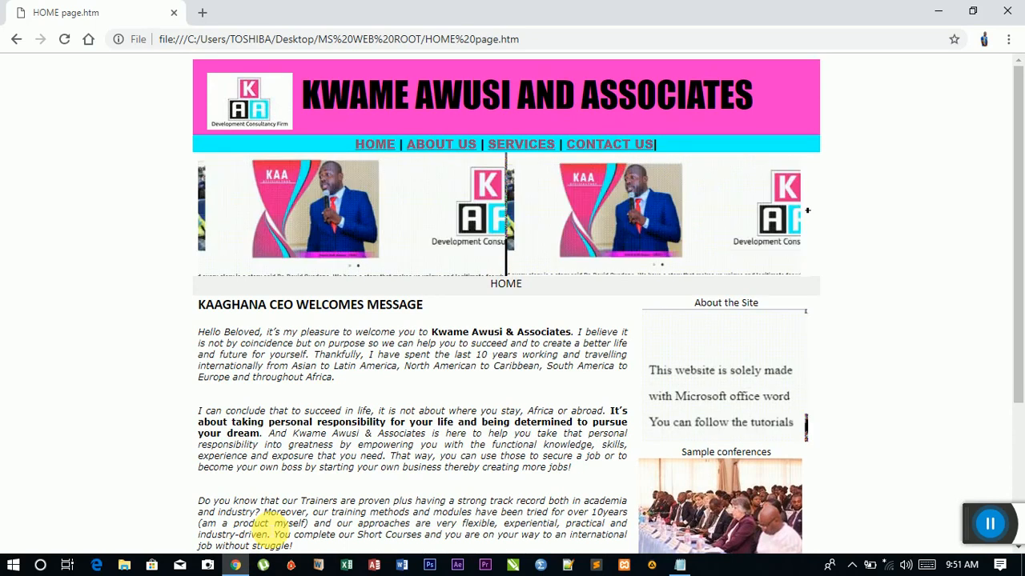
pyautogui.scroll(-3)
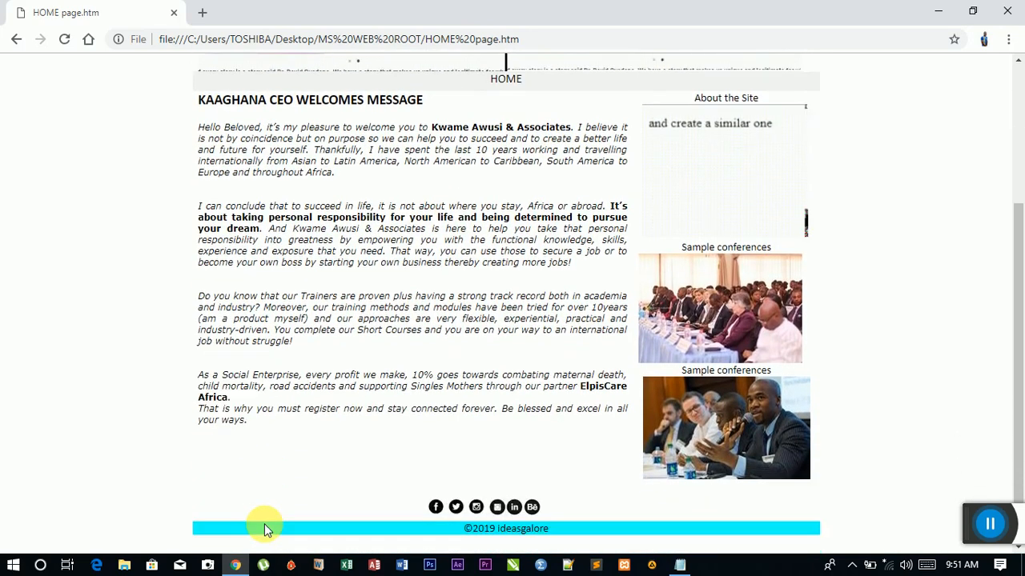
pyautogui.scroll(3)
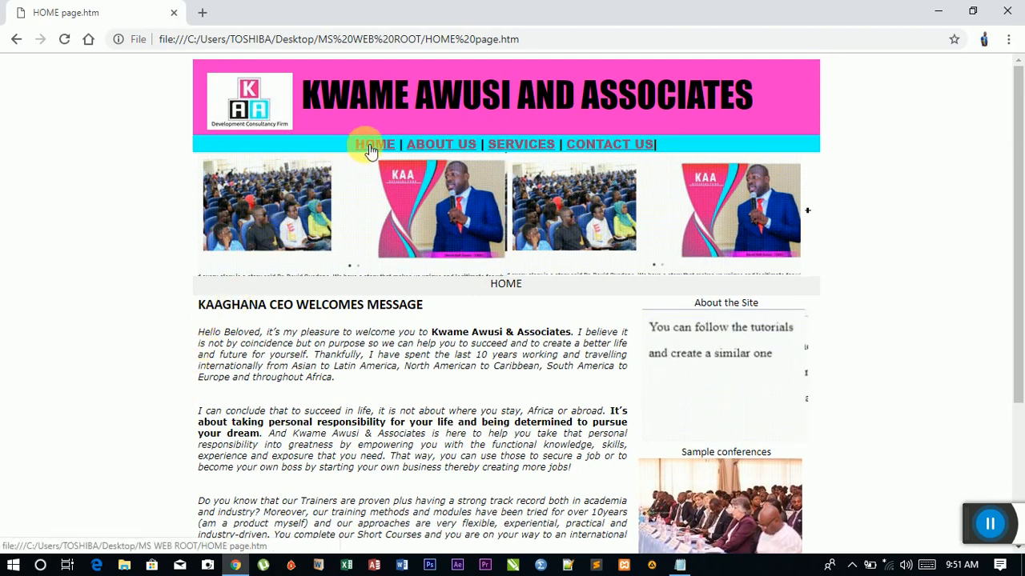
pyautogui.click(440, 145)
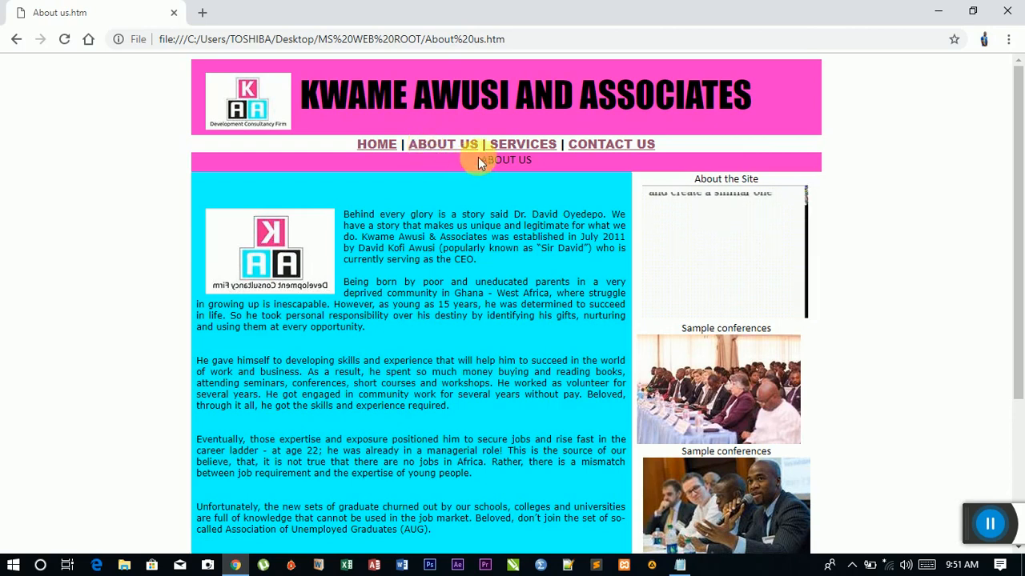
pyautogui.click(522, 144)
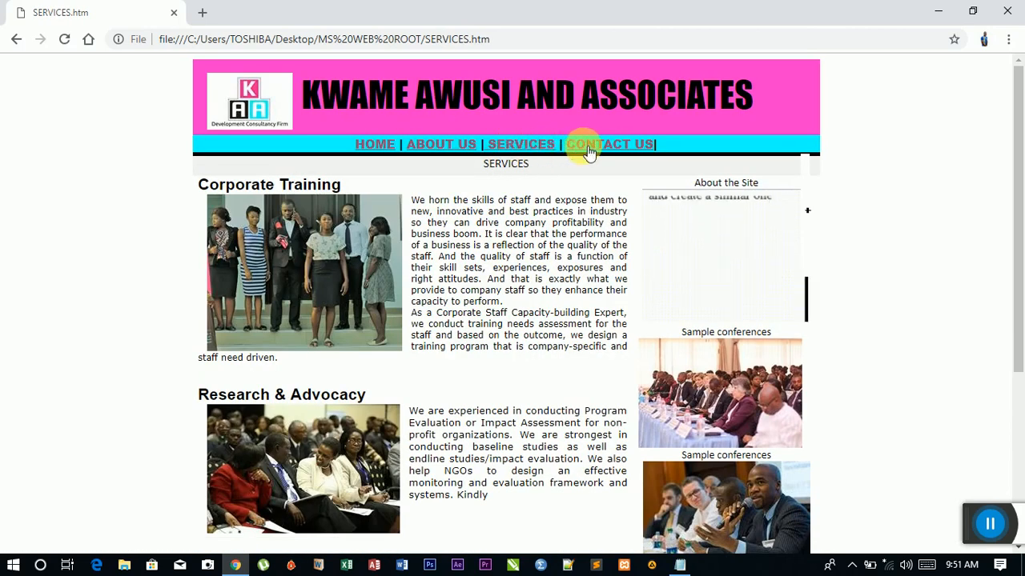
pyautogui.click(612, 144)
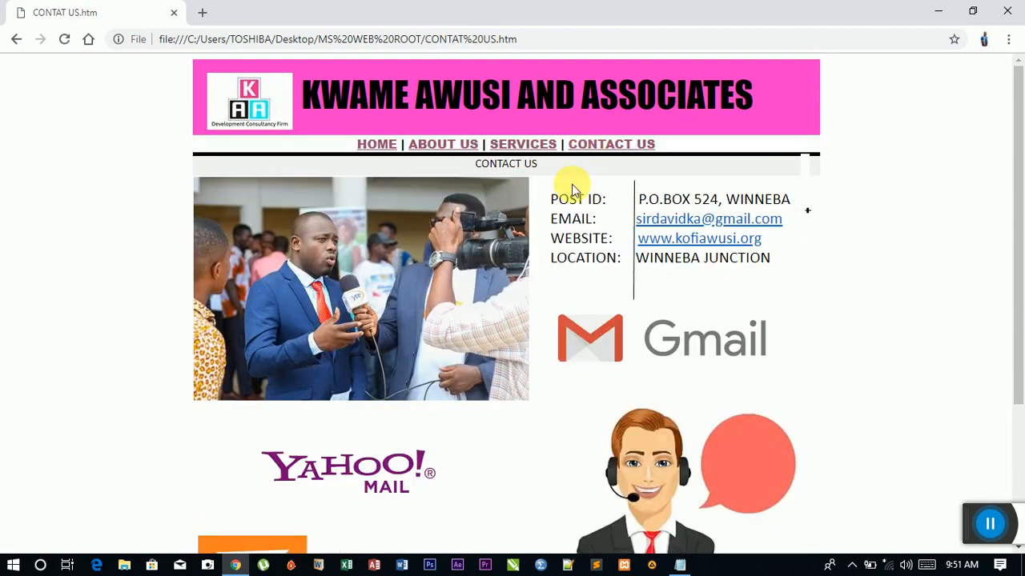
pyautogui.moveTo(516, 237)
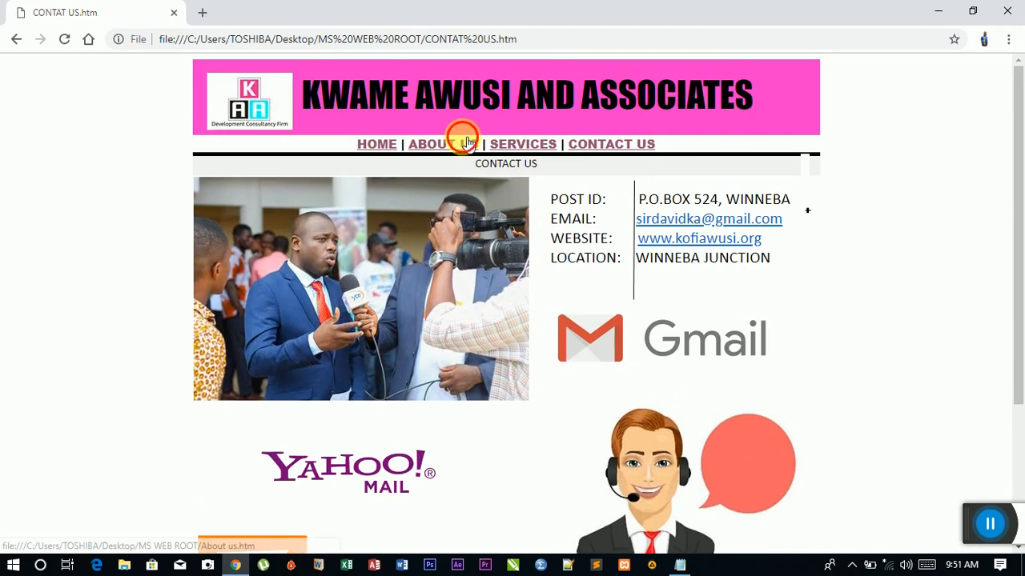
pyautogui.click(429, 144)
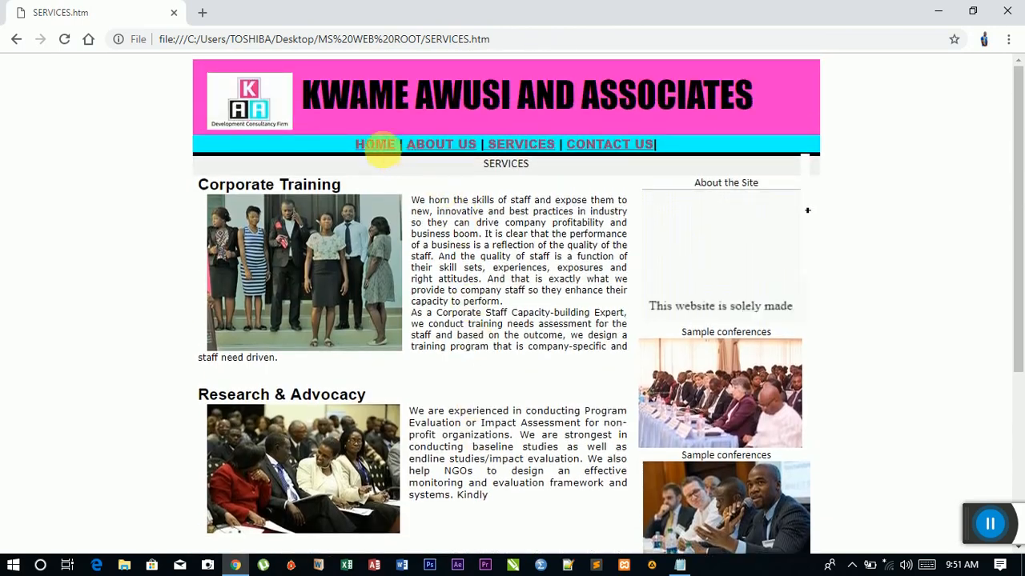
pyautogui.click(375, 144)
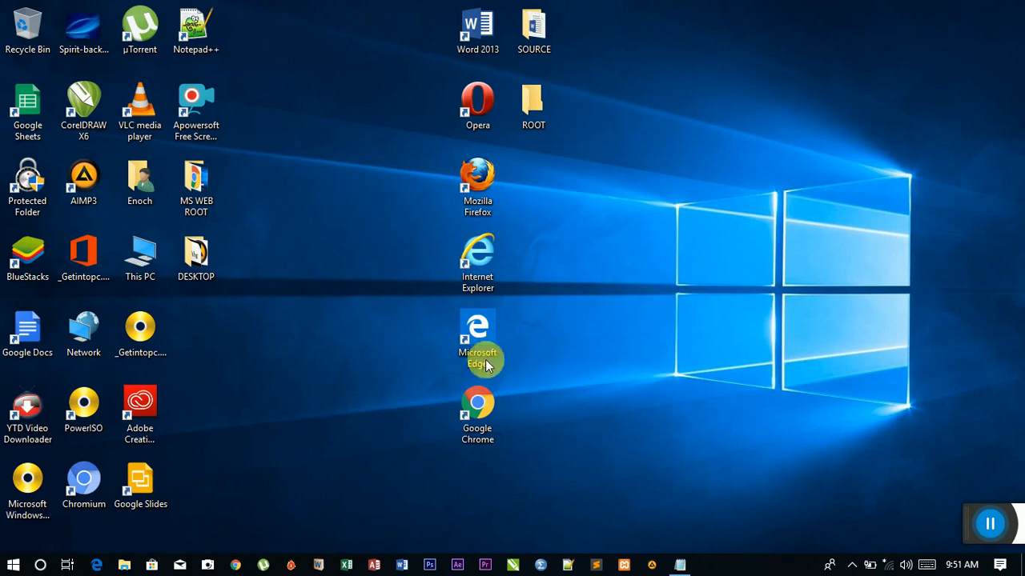
pyautogui.moveTo(708, 413)
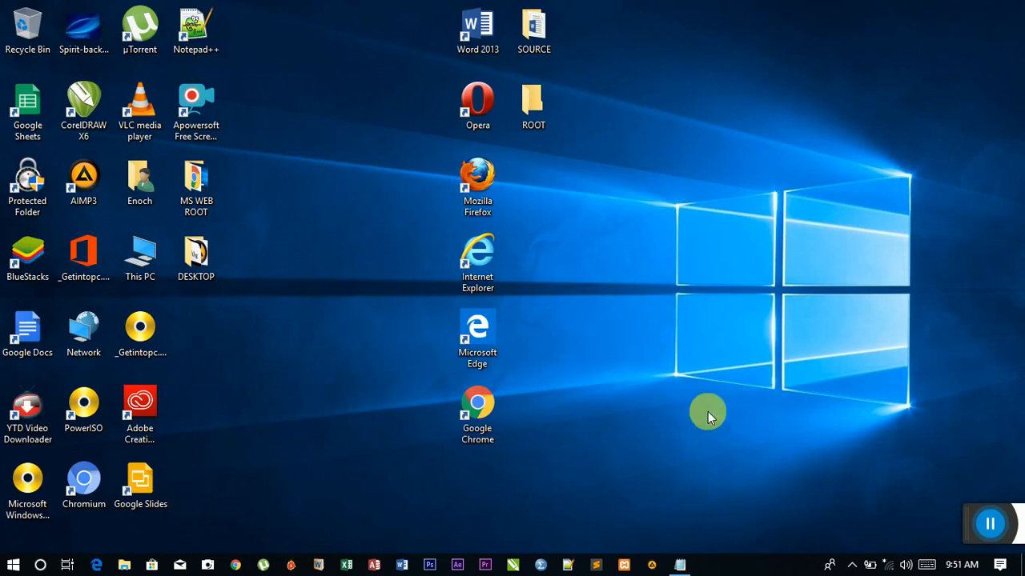